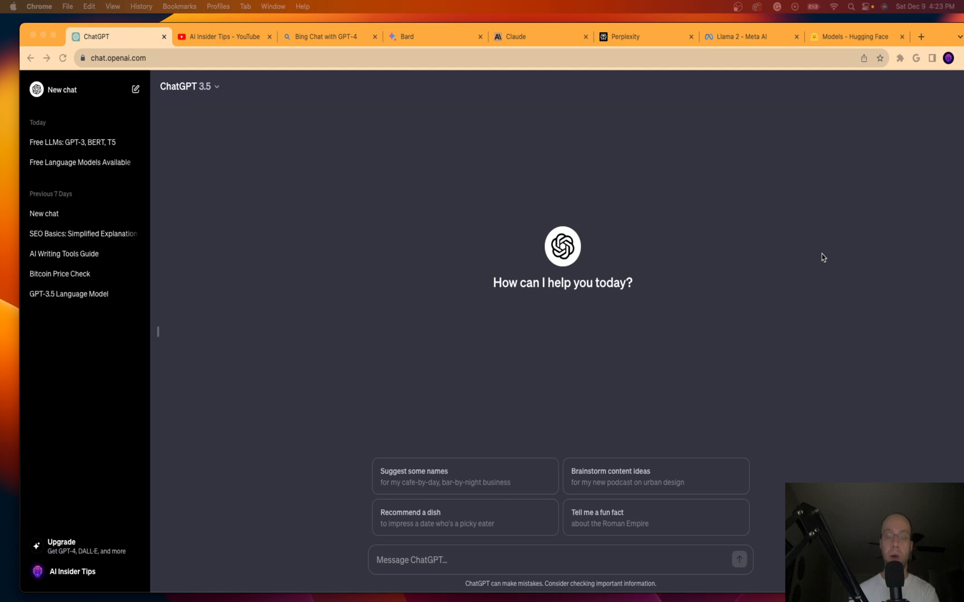
pyautogui.moveTo(823, 248)
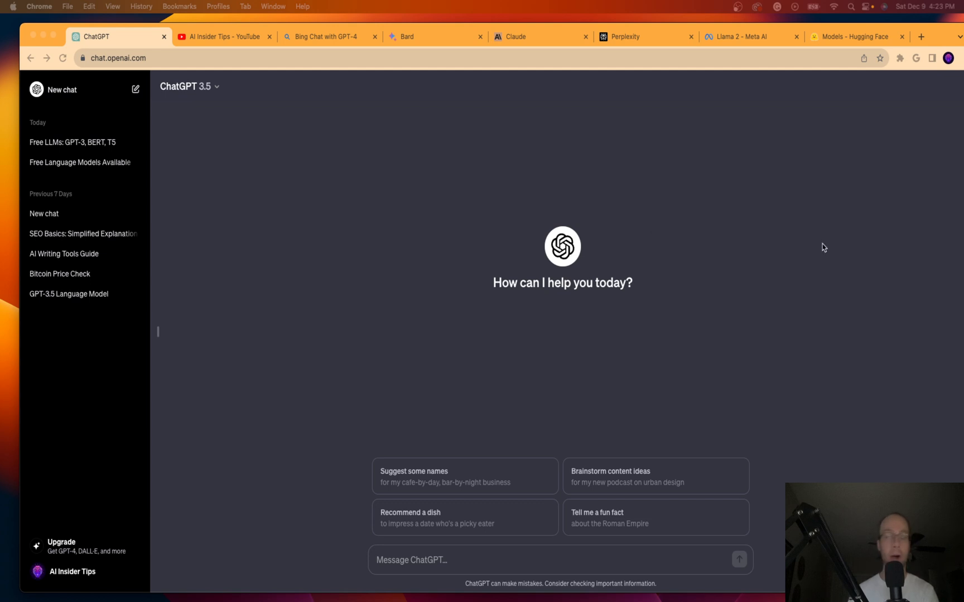
pyautogui.moveTo(707, 208)
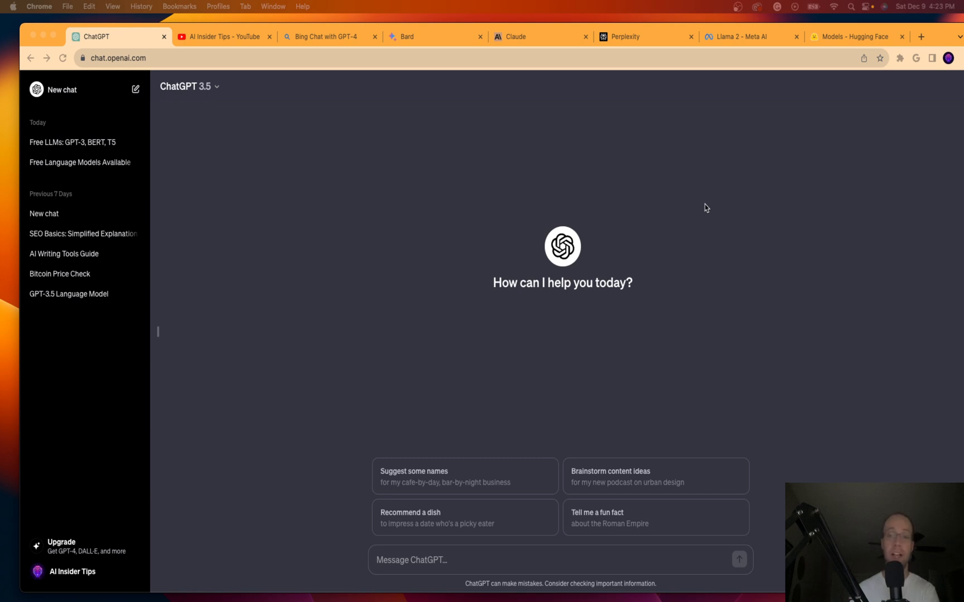
pyautogui.moveTo(721, 222)
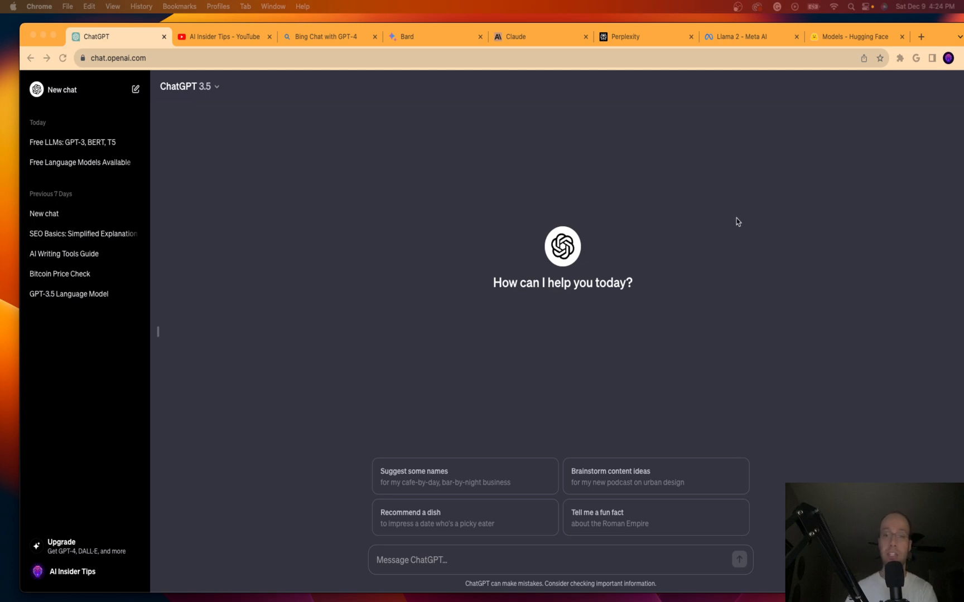
# Browse the AI Insider Tips channel's Videos grid through older uploads.
pyautogui.click(222, 35)
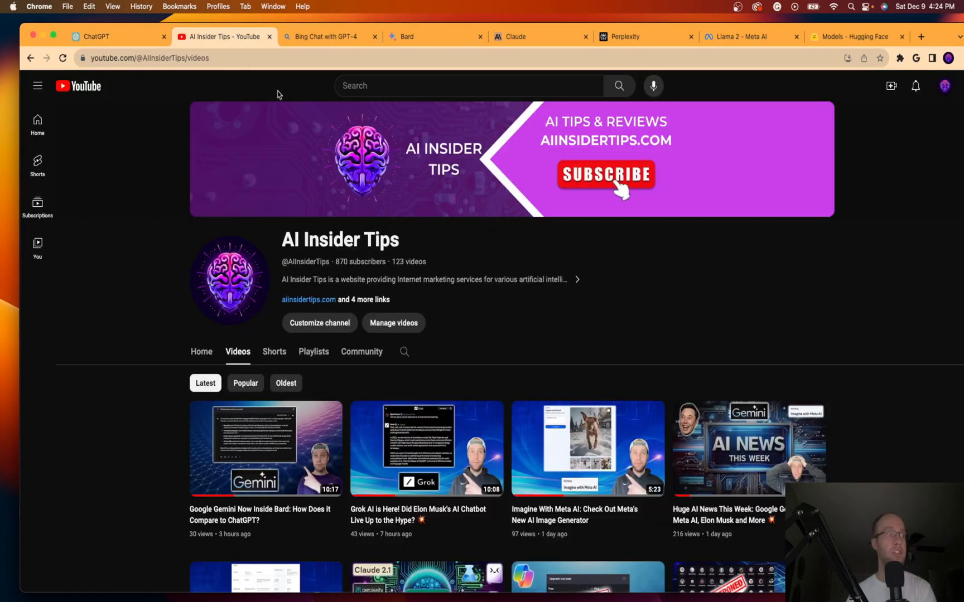
pyautogui.moveTo(817, 274)
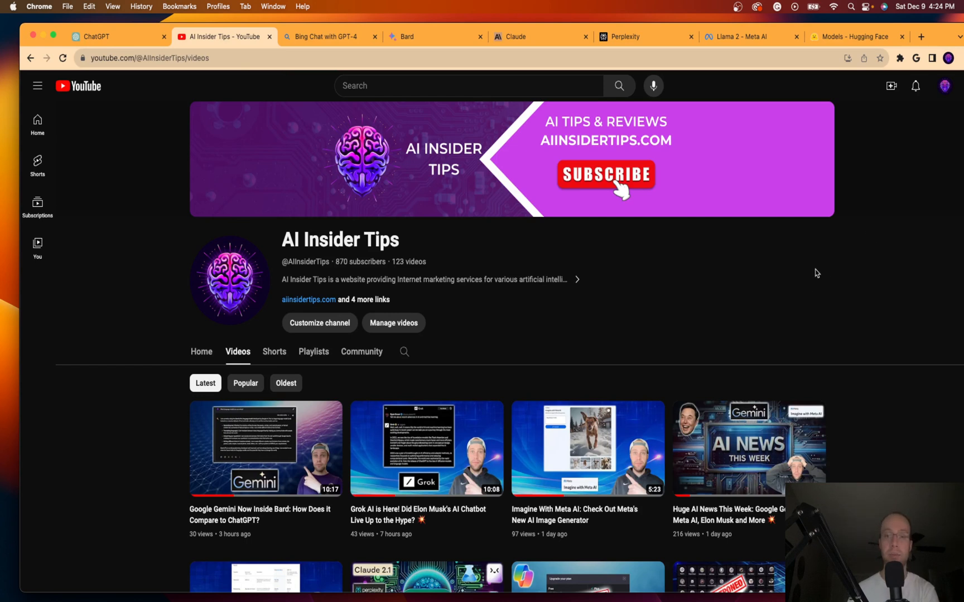
pyautogui.scroll(-3)
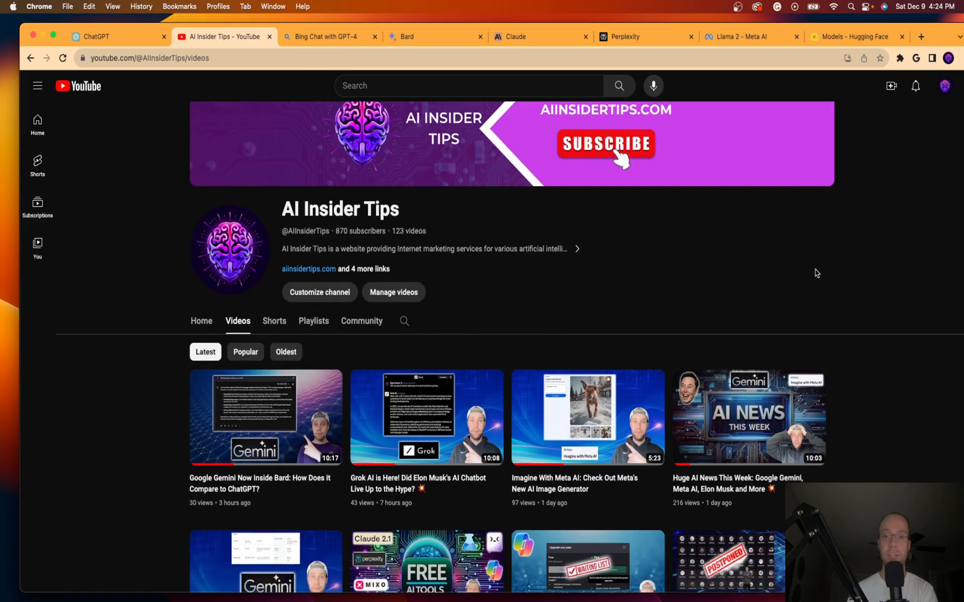
pyautogui.scroll(-3)
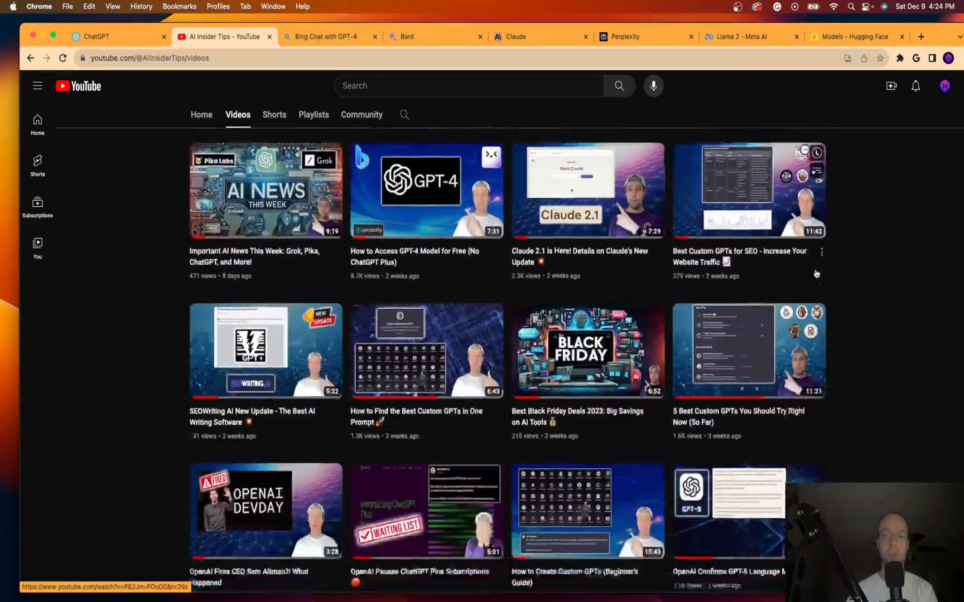
pyautogui.scroll(-3)
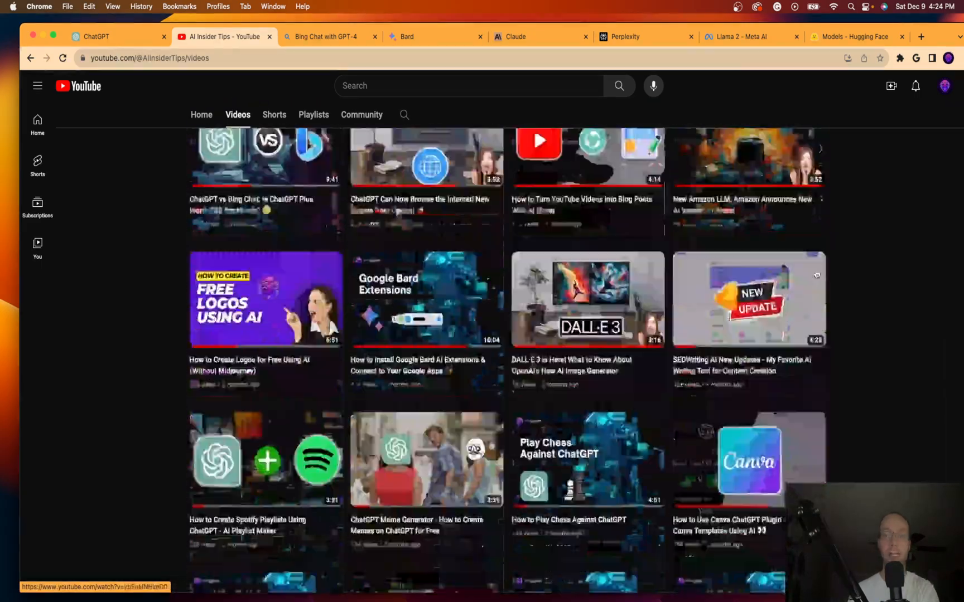
pyautogui.scroll(-3)
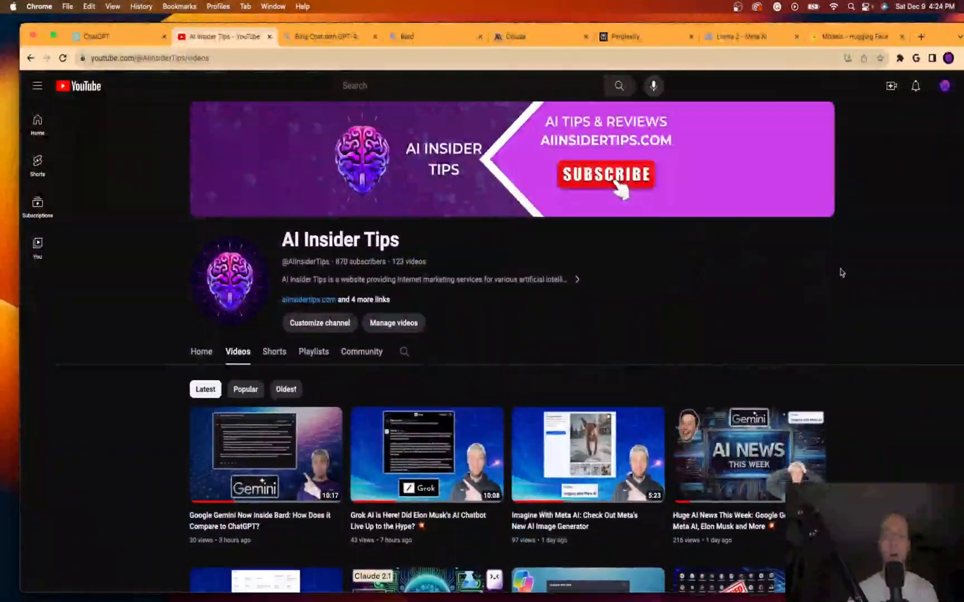
# Review ChatGPT's GPT-3.5 model dropdown and the Upgrade to Plus plans, then dismiss them.
pyautogui.click(101, 36)
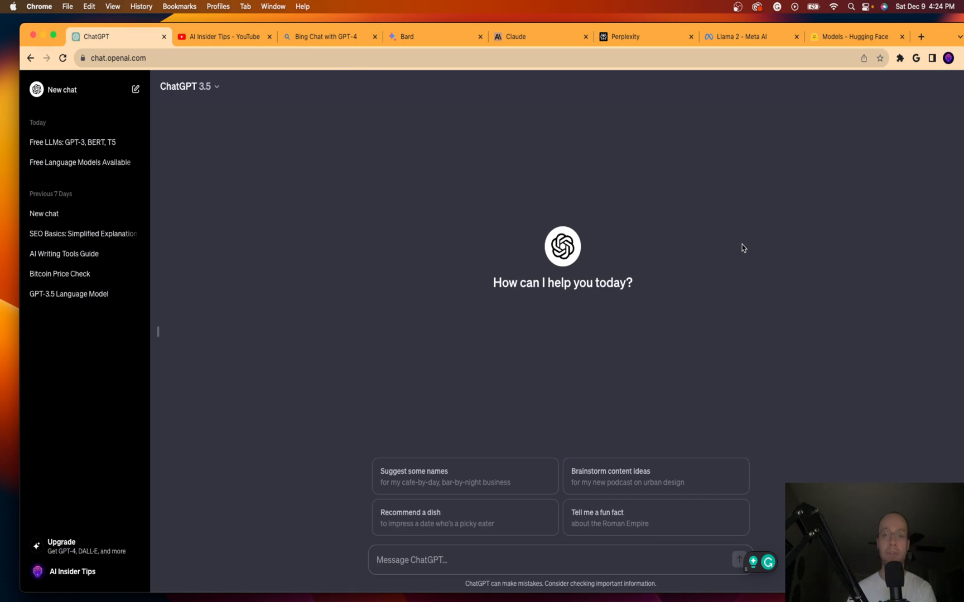
pyautogui.moveTo(250, 147)
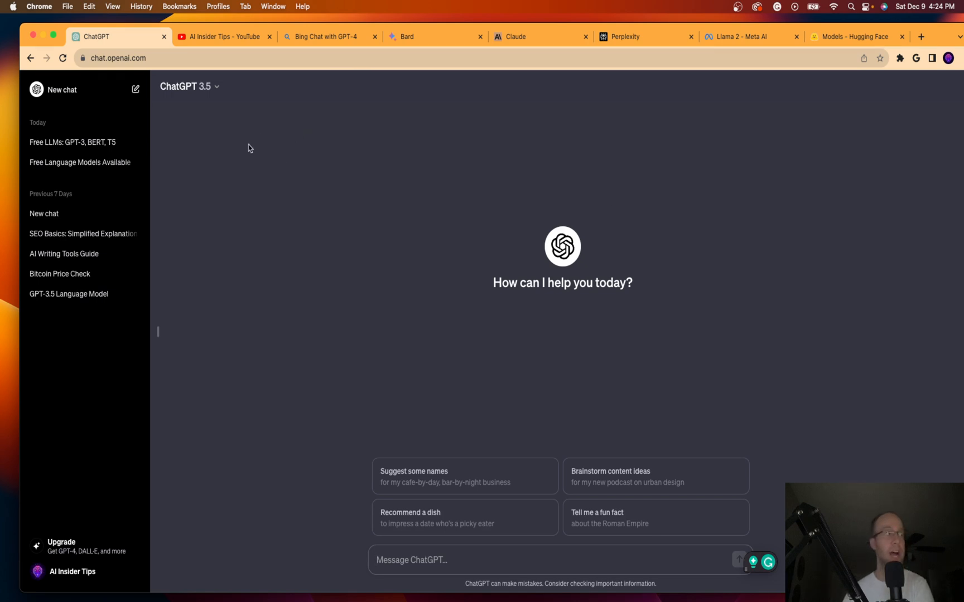
pyautogui.click(188, 86)
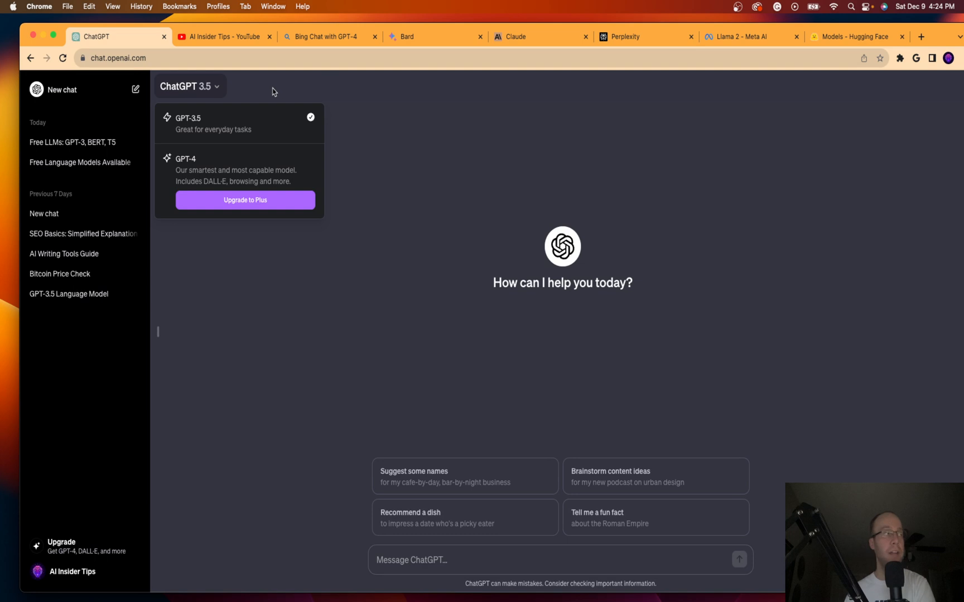
pyautogui.click(245, 200)
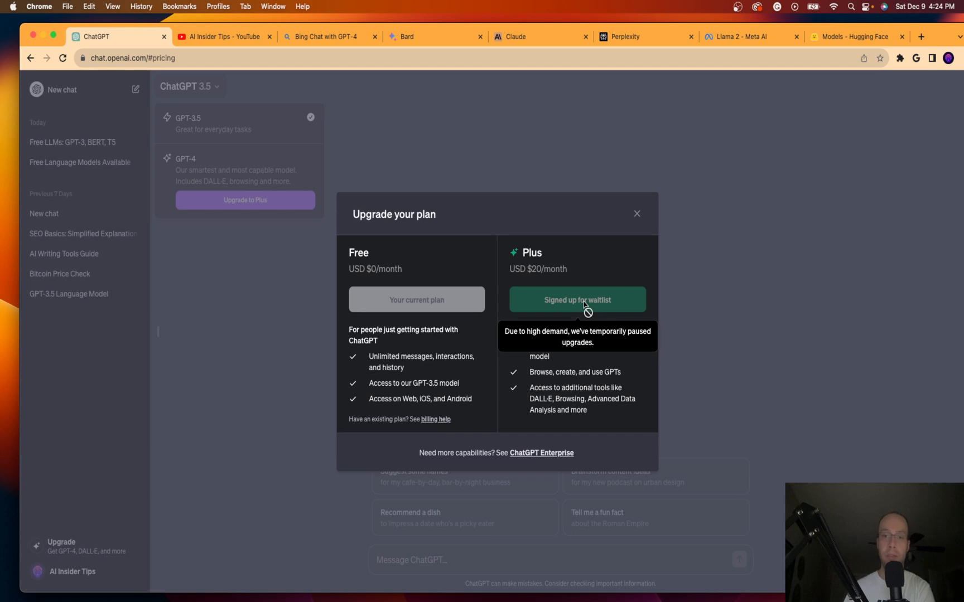
pyautogui.moveTo(571, 295)
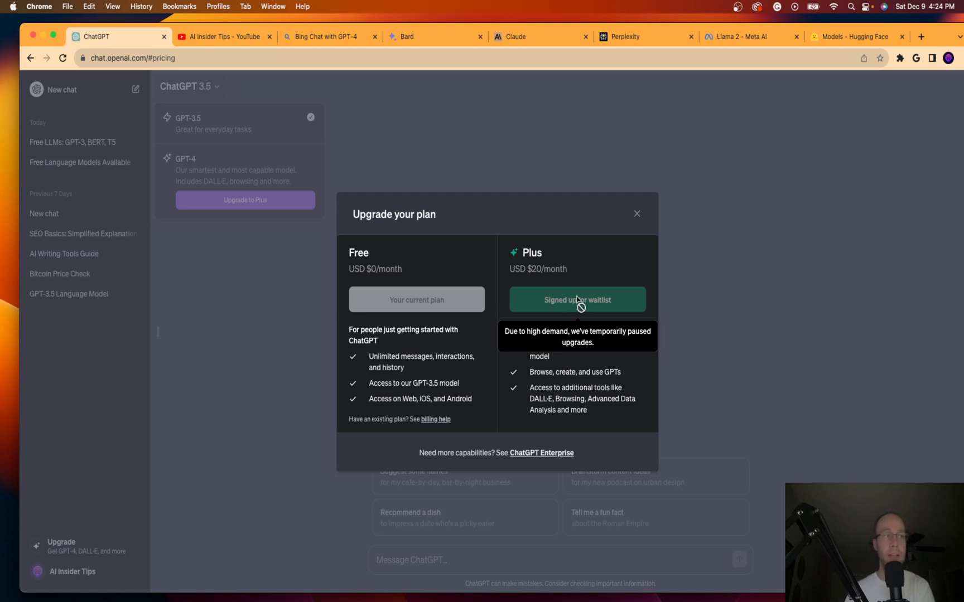
pyautogui.click(636, 213)
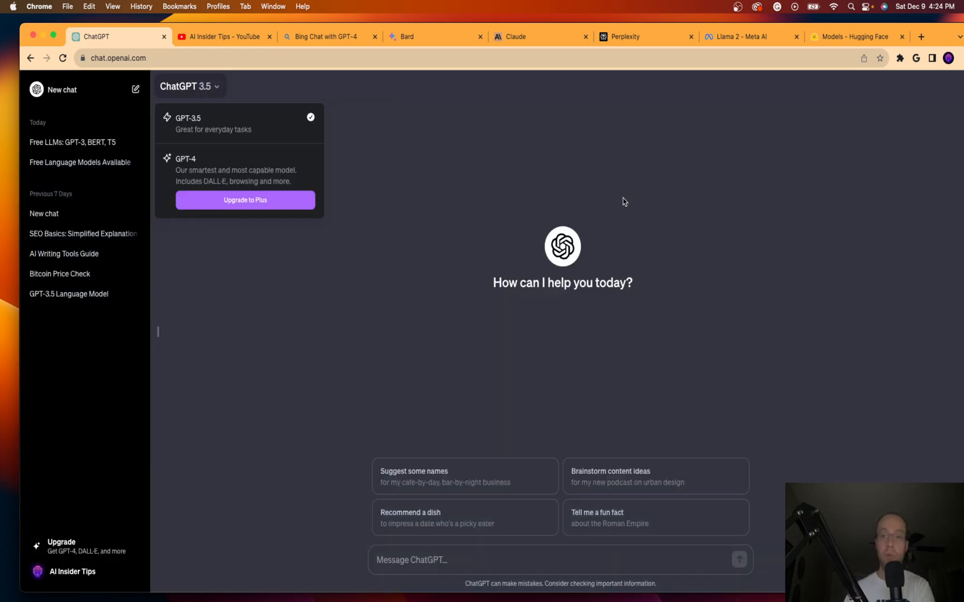
# Read Bing Chat's Balanced-style answer on large language models, including sources and follow-ups.
pyautogui.click(321, 36)
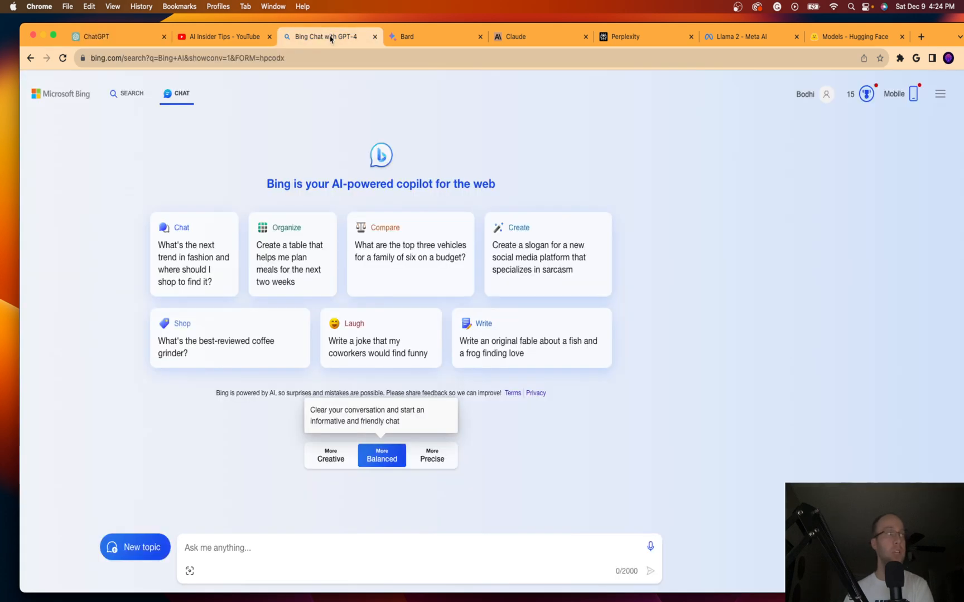
pyautogui.moveTo(277, 90)
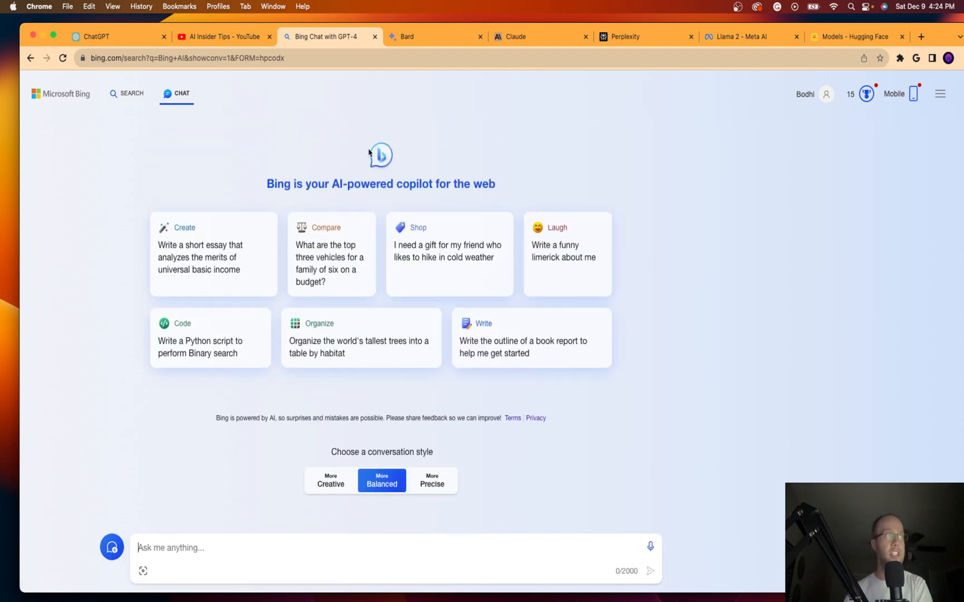
pyautogui.moveTo(382, 173)
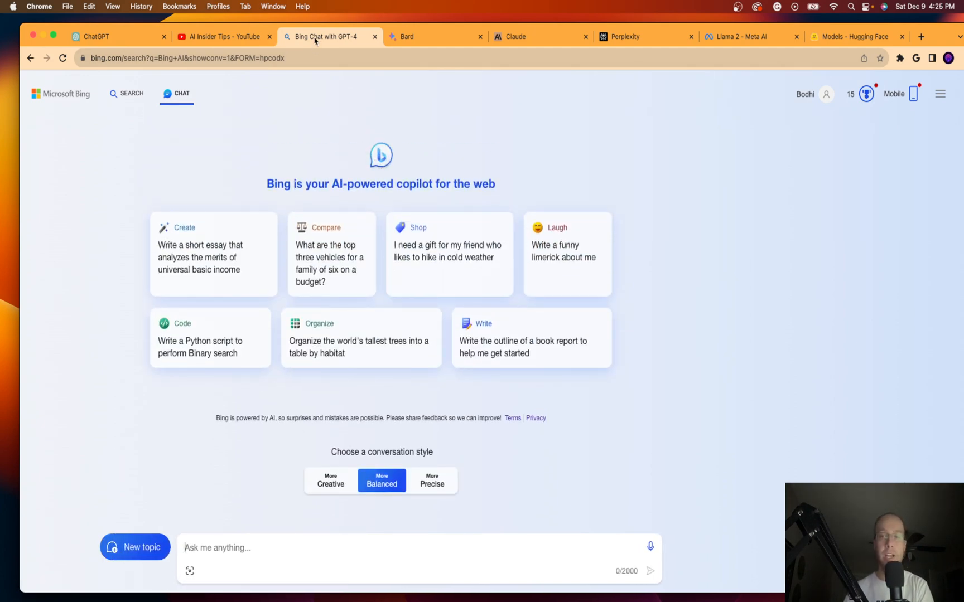
pyautogui.moveTo(330, 37)
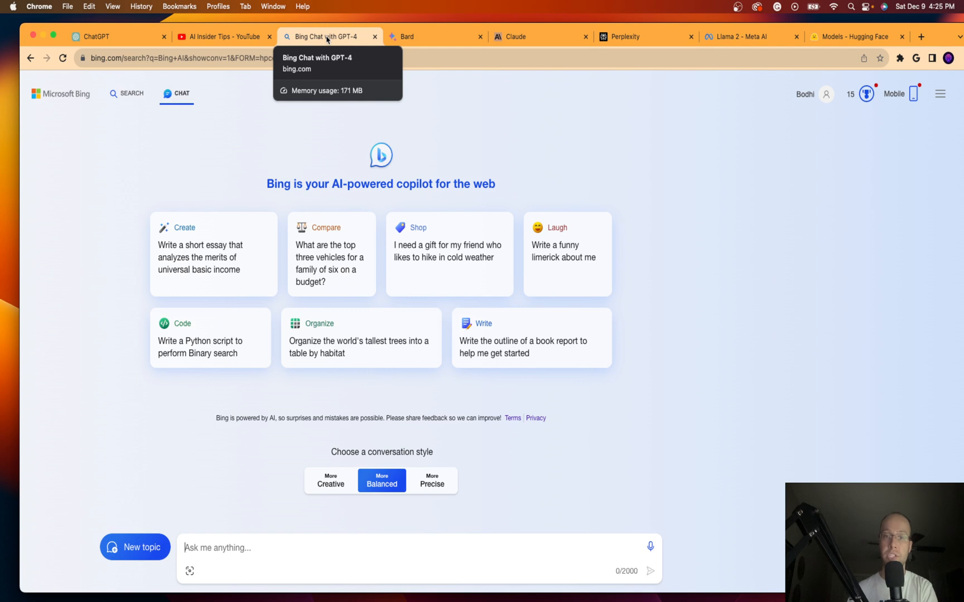
pyautogui.moveTo(430, 537)
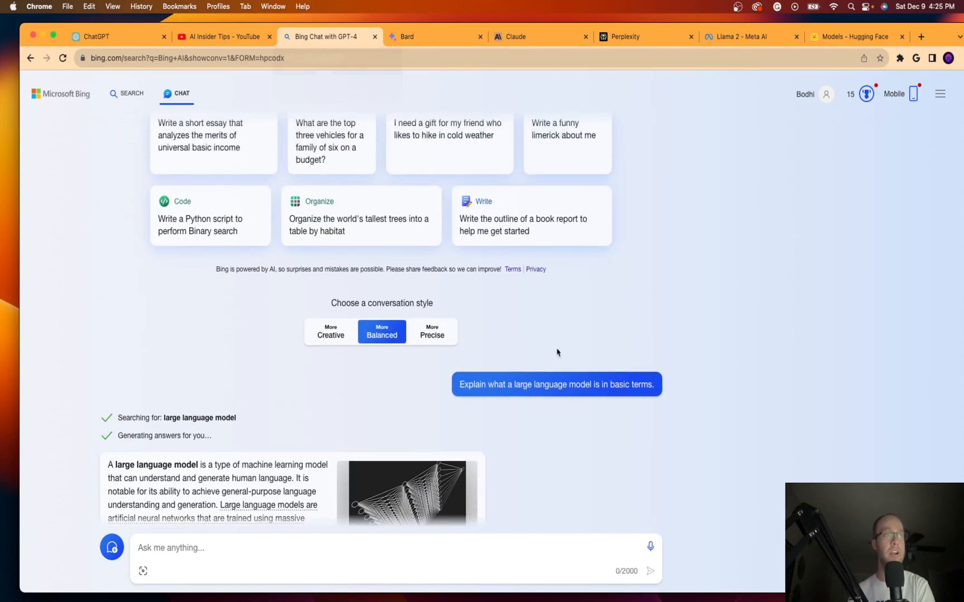
pyautogui.scroll(-3)
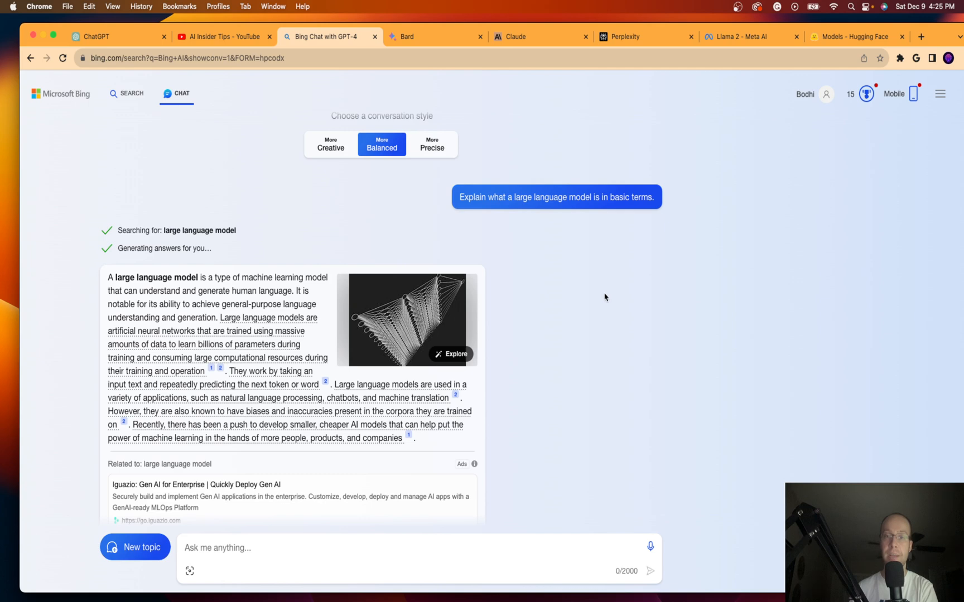
pyautogui.scroll(-3)
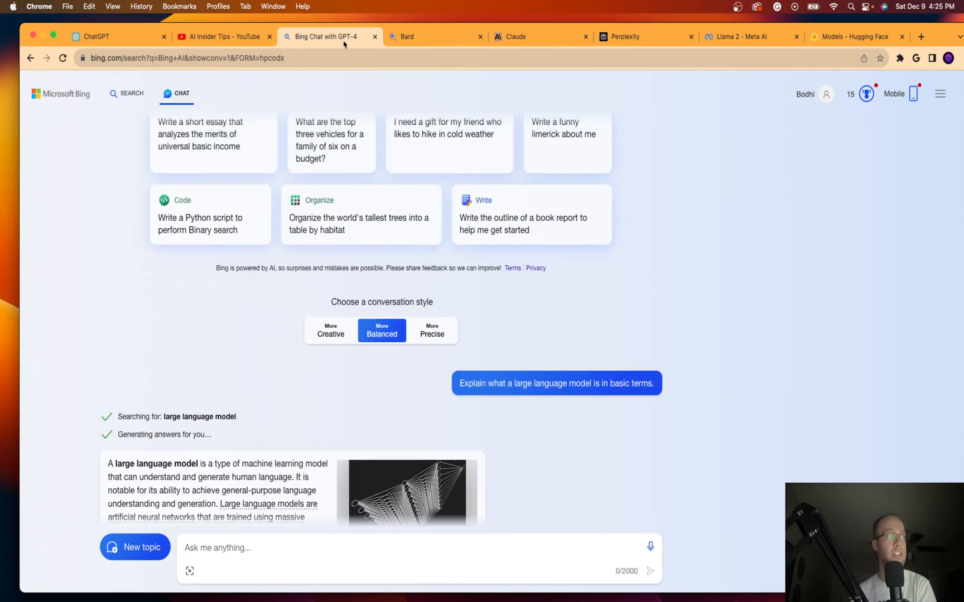
pyautogui.scroll(-3)
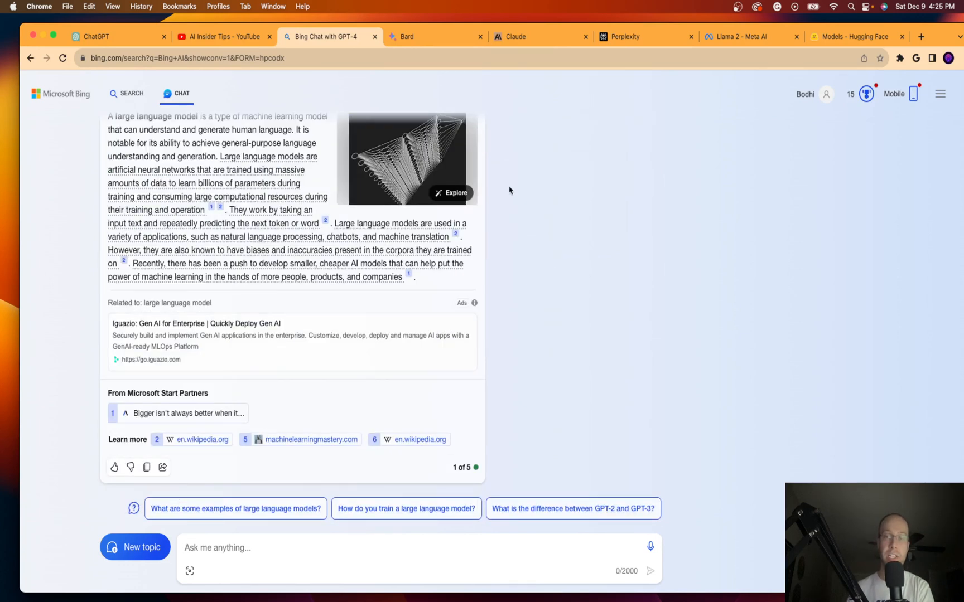
# Ask Bard 'Explain what a large language model is in basic terms.' and scroll its answer.
pyautogui.click(407, 36)
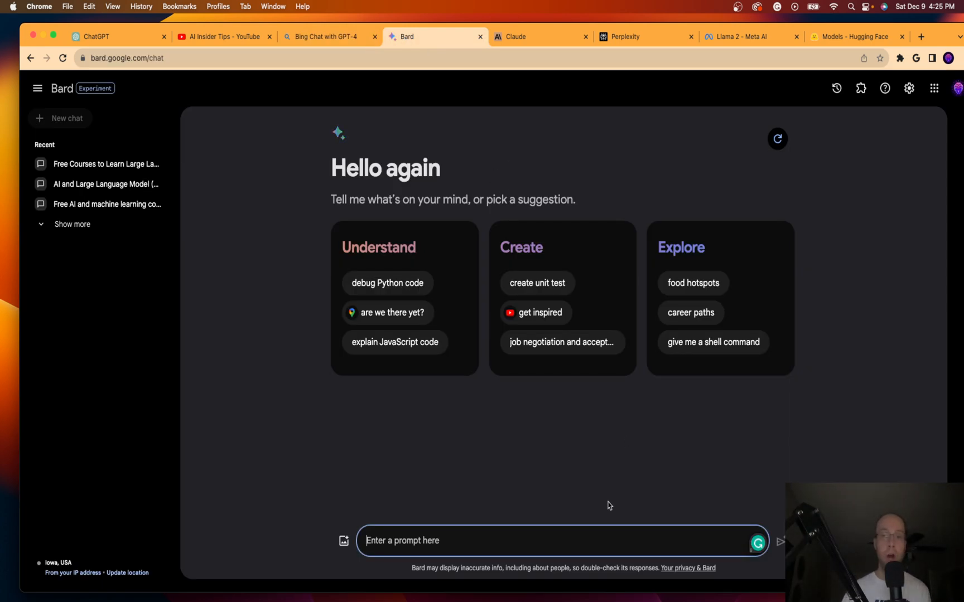
pyautogui.write('Explain what a large language model is in basic terms.')
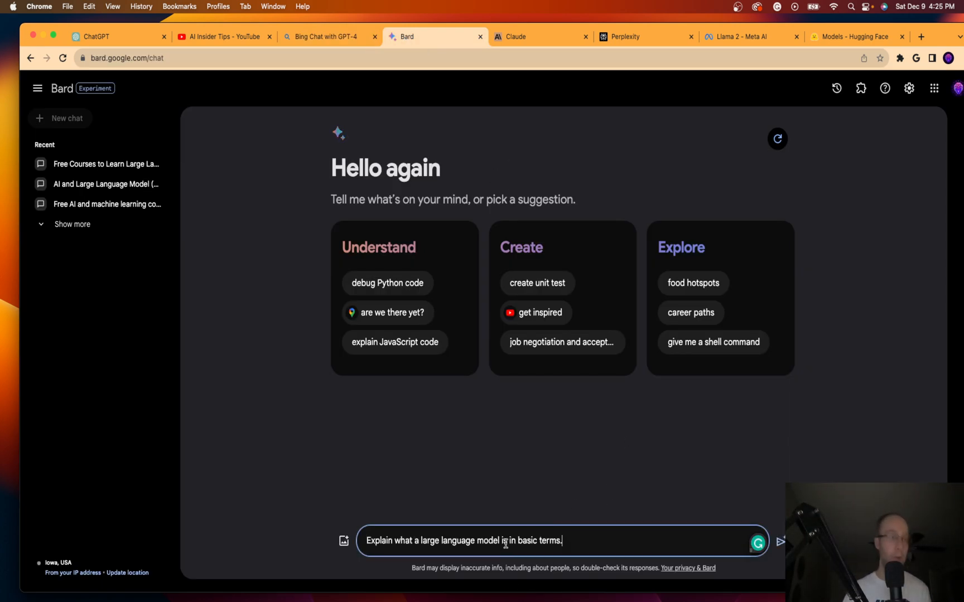
pyautogui.click(781, 542)
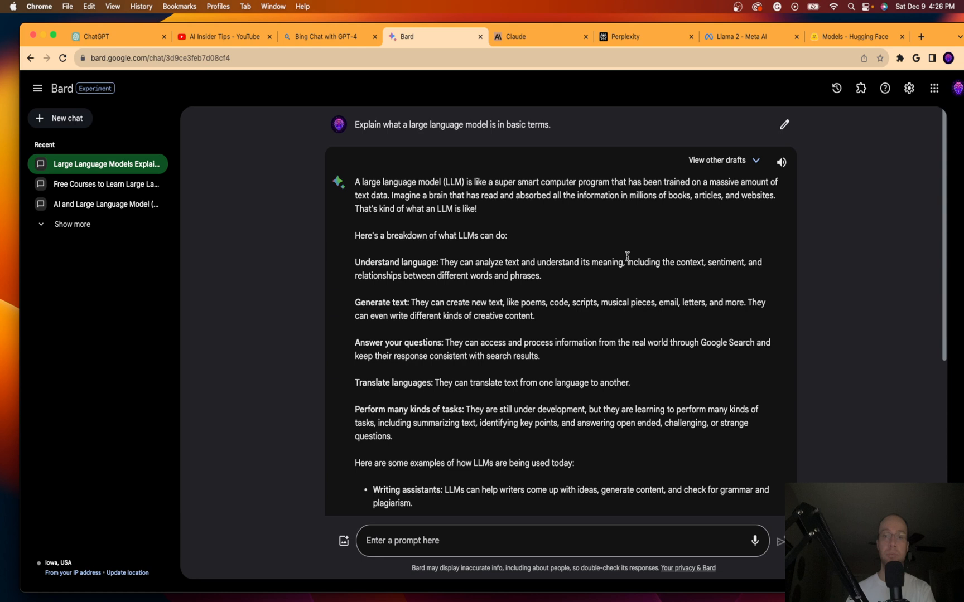
pyautogui.moveTo(631, 255)
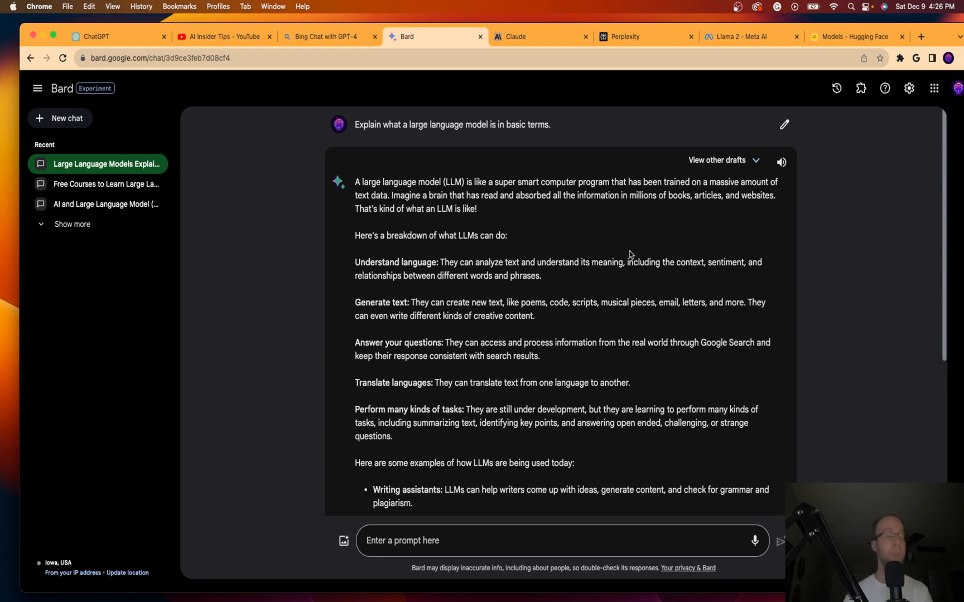
pyautogui.moveTo(433, 43)
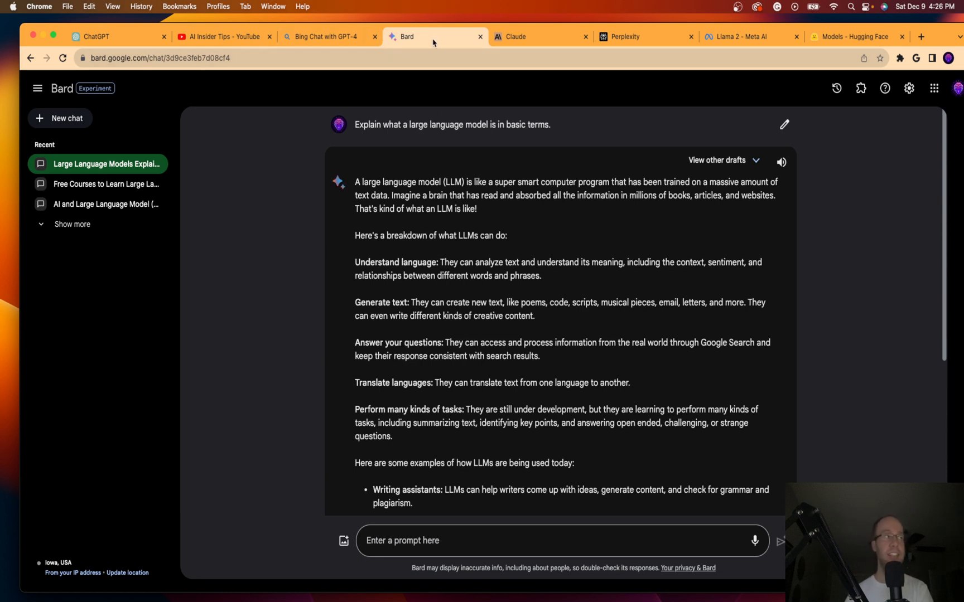
pyautogui.moveTo(485, 144)
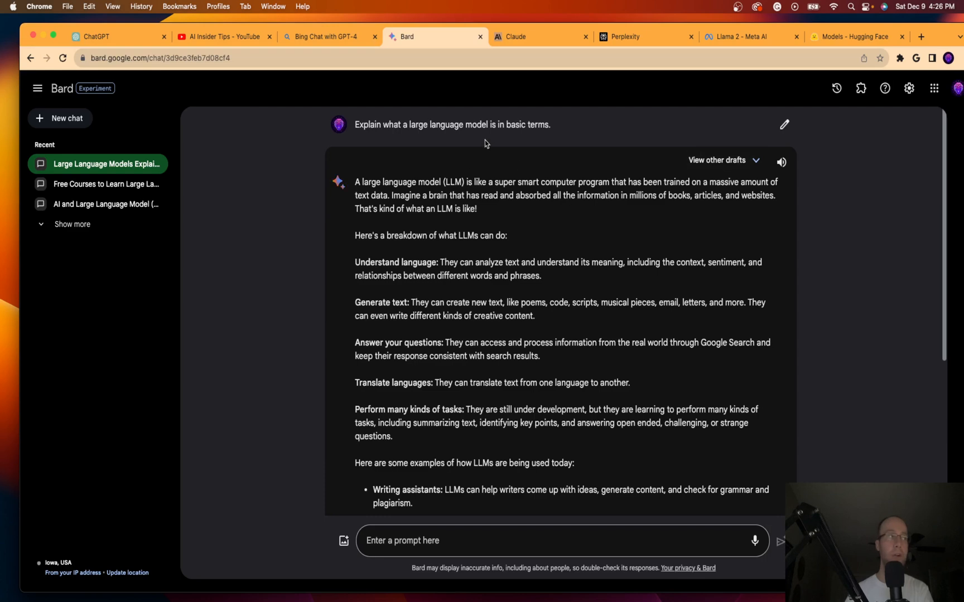
pyautogui.moveTo(474, 160)
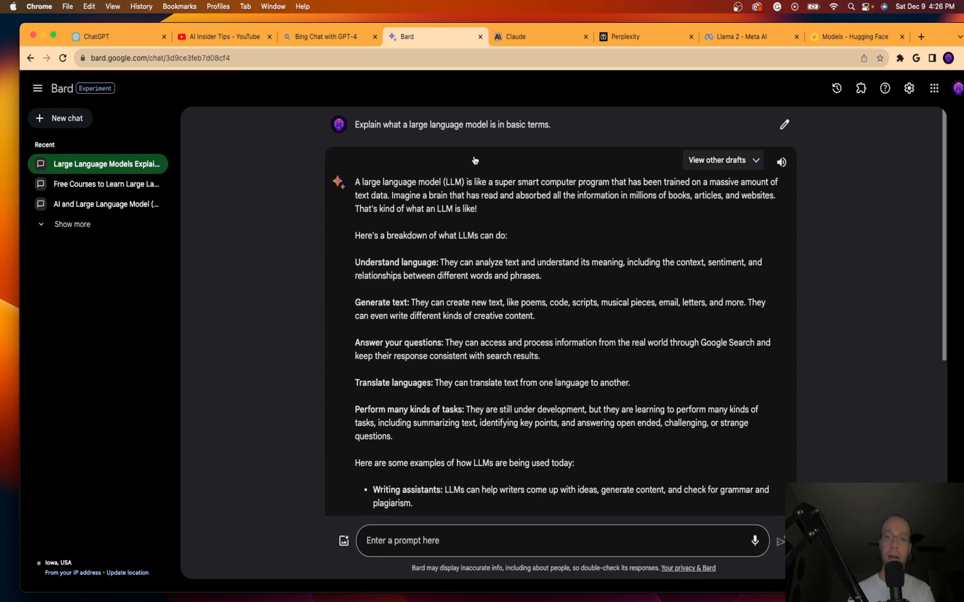
pyautogui.moveTo(484, 138)
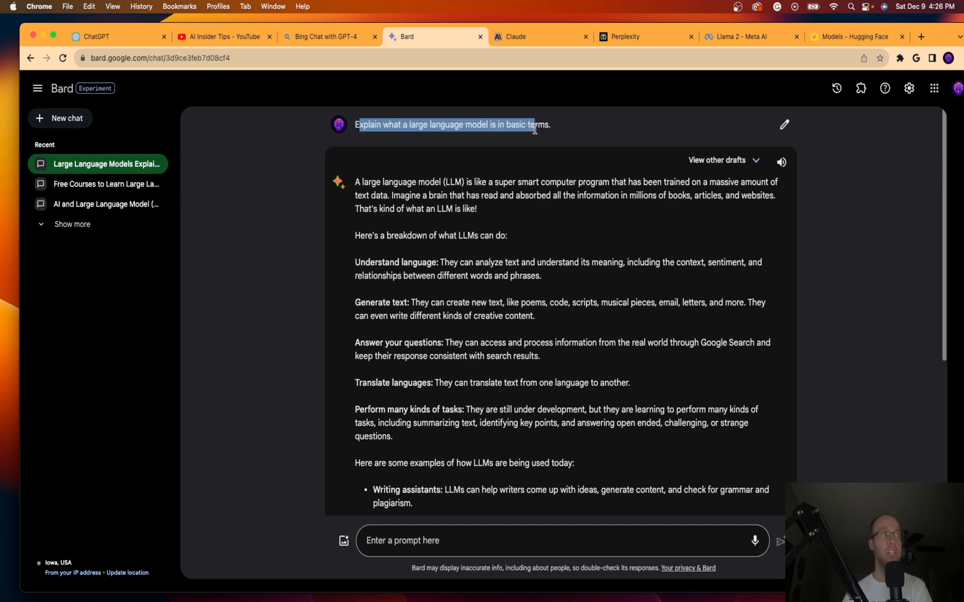
pyautogui.scroll(-3)
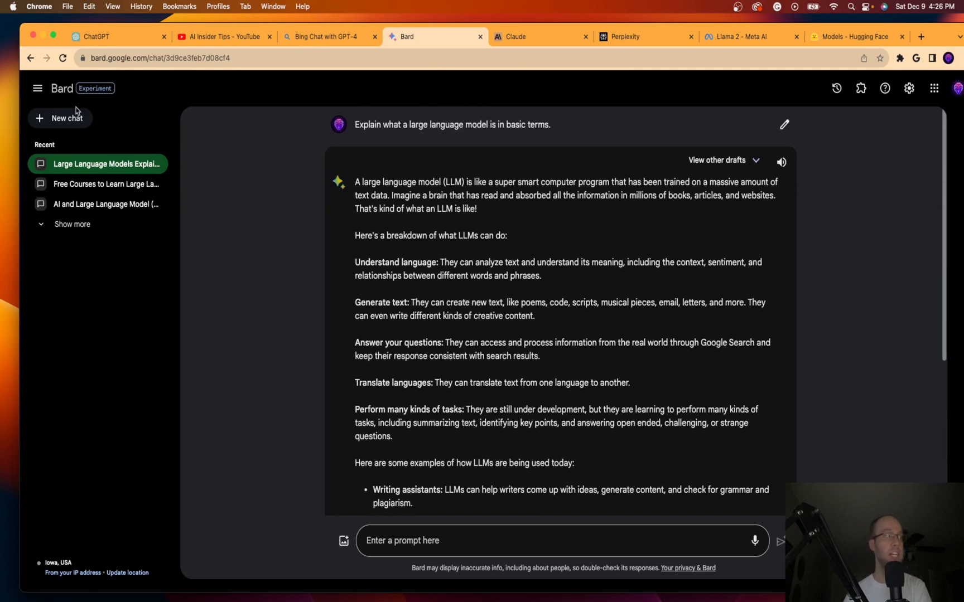
# In a new Bard chat, read the answer to 'What are the best free LLMs right now?'.
pyautogui.click(59, 118)
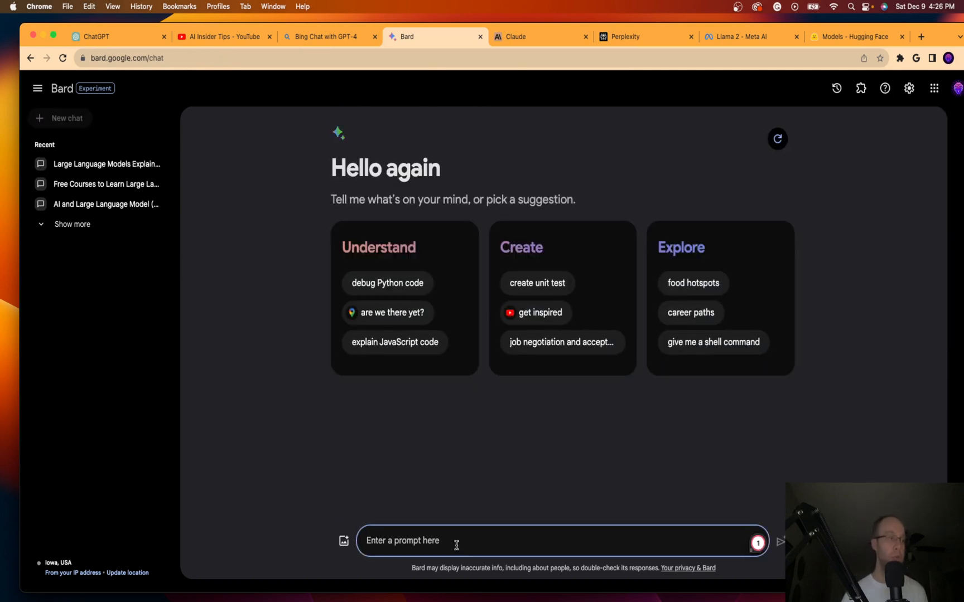
pyautogui.moveTo(465, 536)
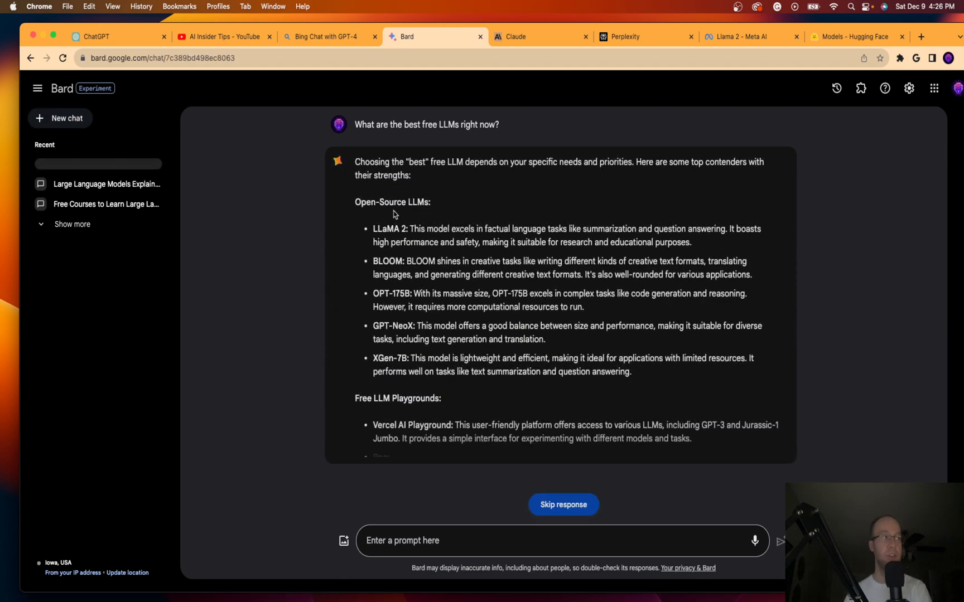
pyautogui.scroll(-3)
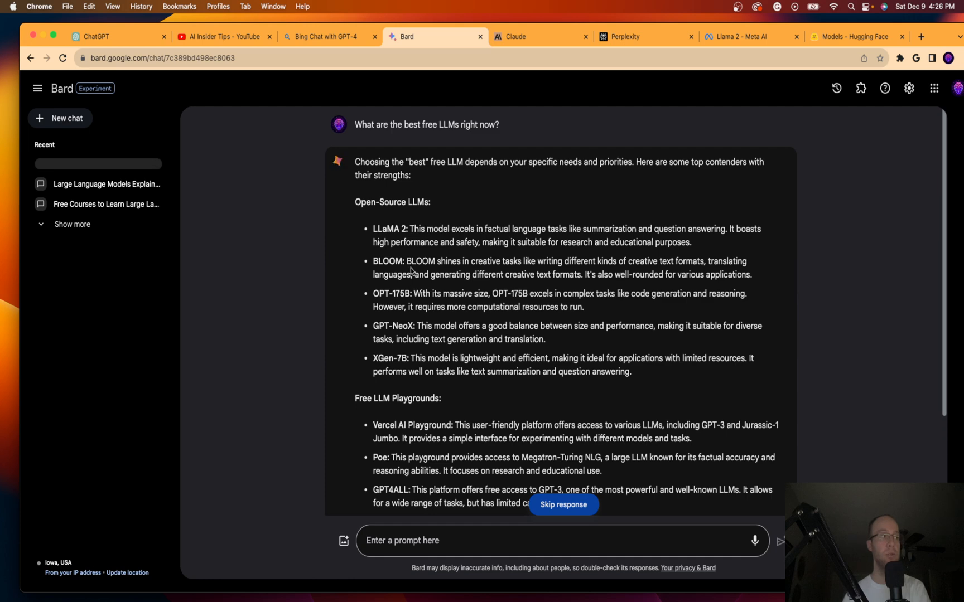
pyautogui.moveTo(372, 260); pyautogui.dragTo(433, 261)
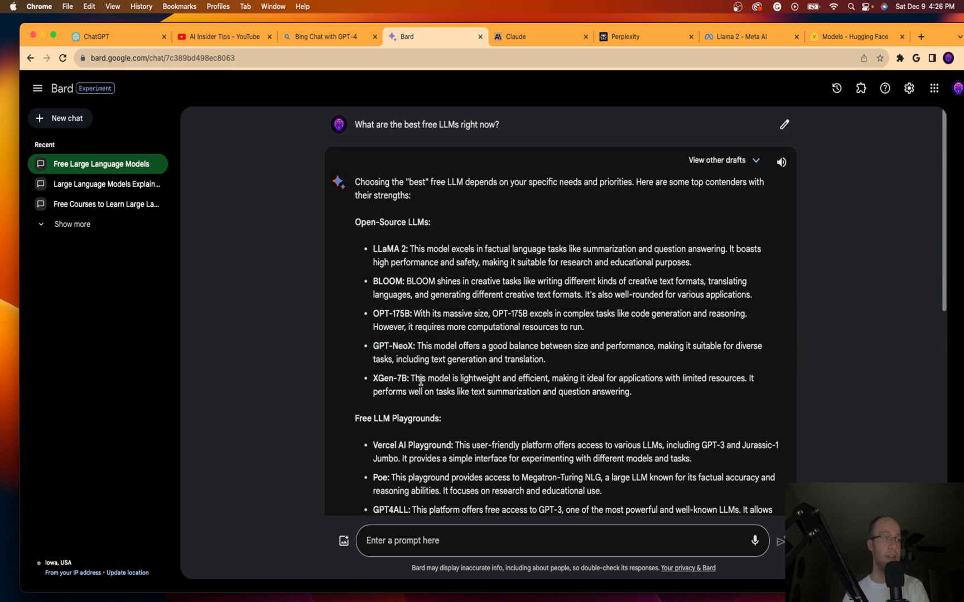
pyautogui.scroll(-3)
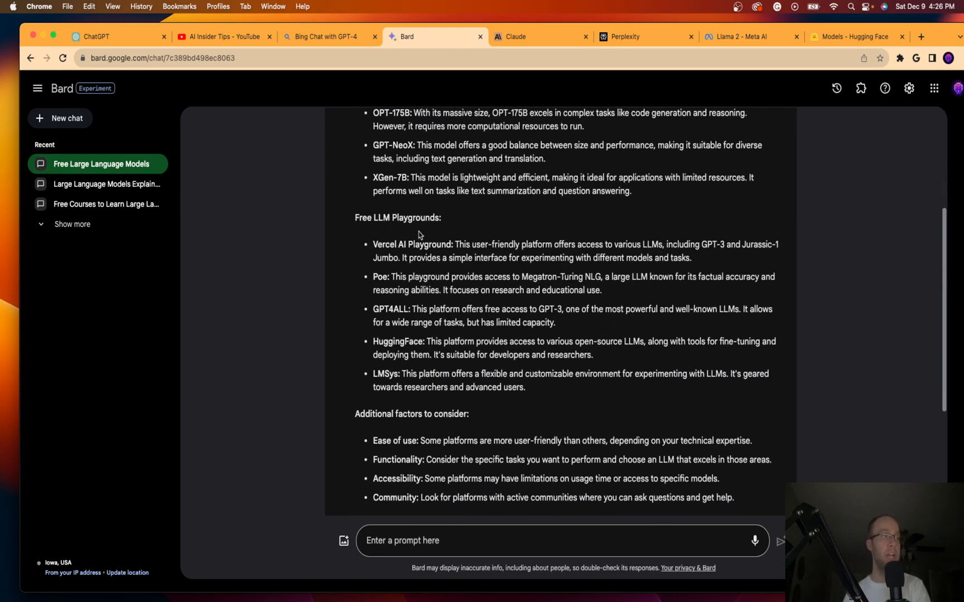
pyautogui.scroll(-3)
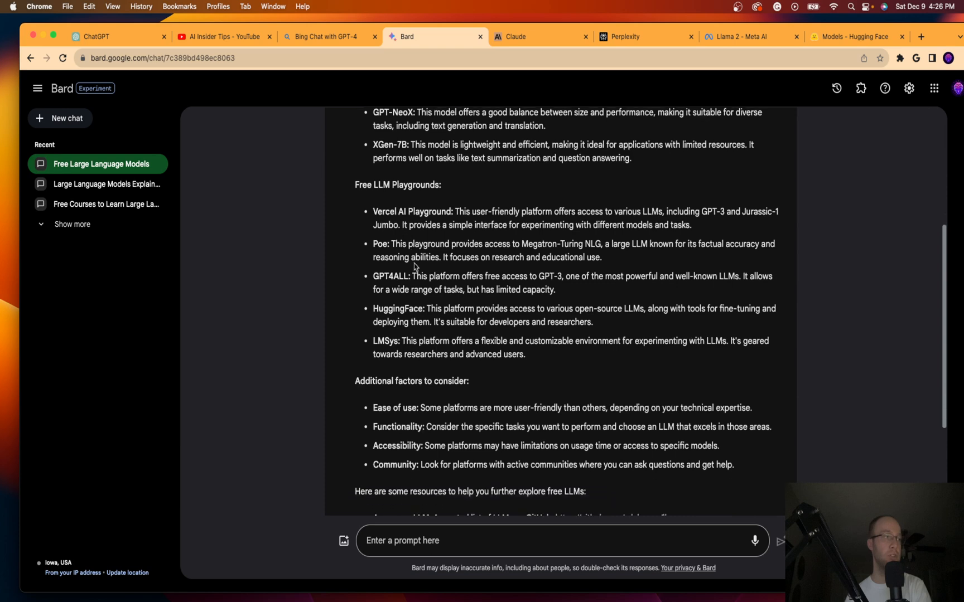
pyautogui.scroll(-3)
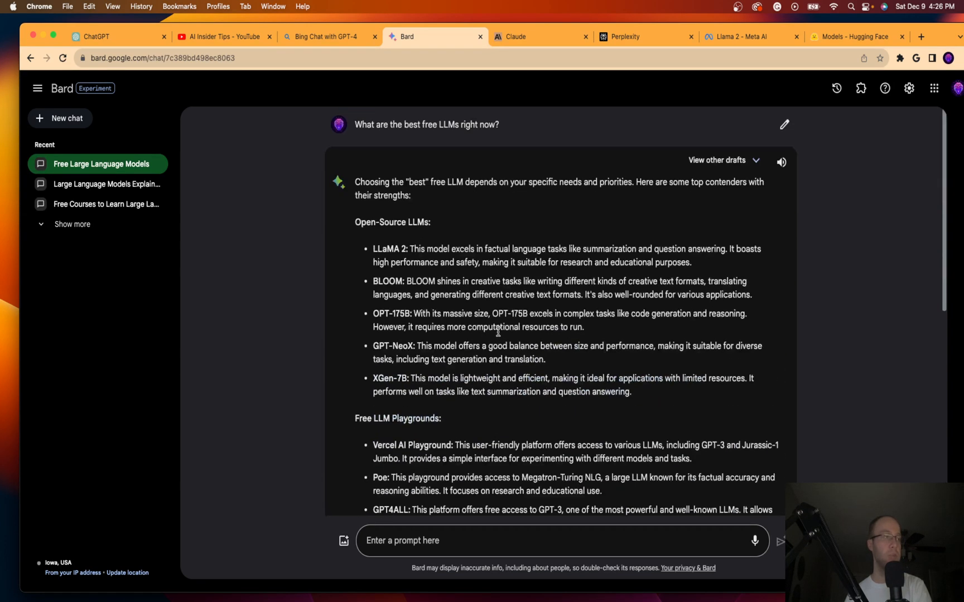
pyautogui.moveTo(504, 329)
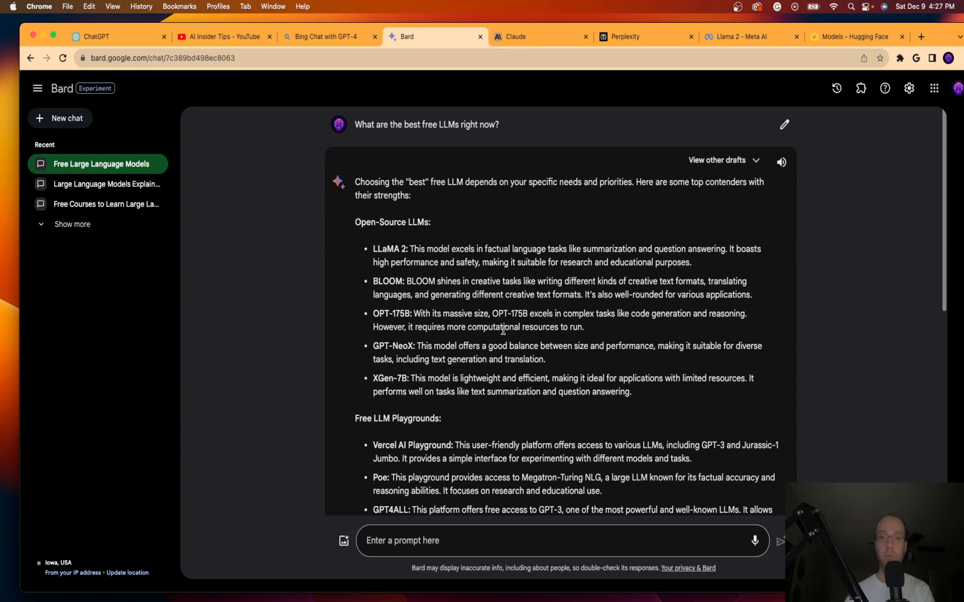
pyautogui.moveTo(680, 260)
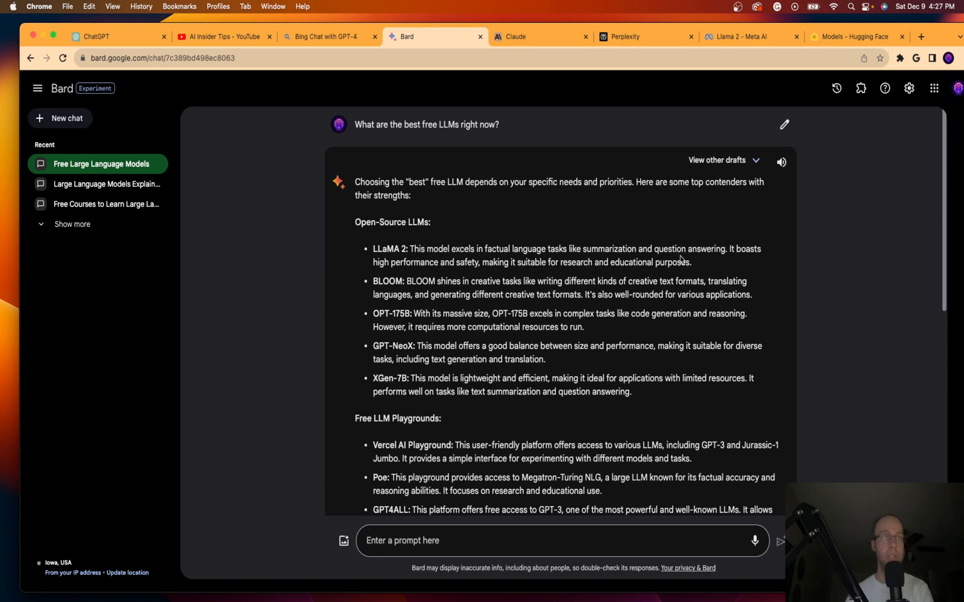
pyautogui.moveTo(948, 27)
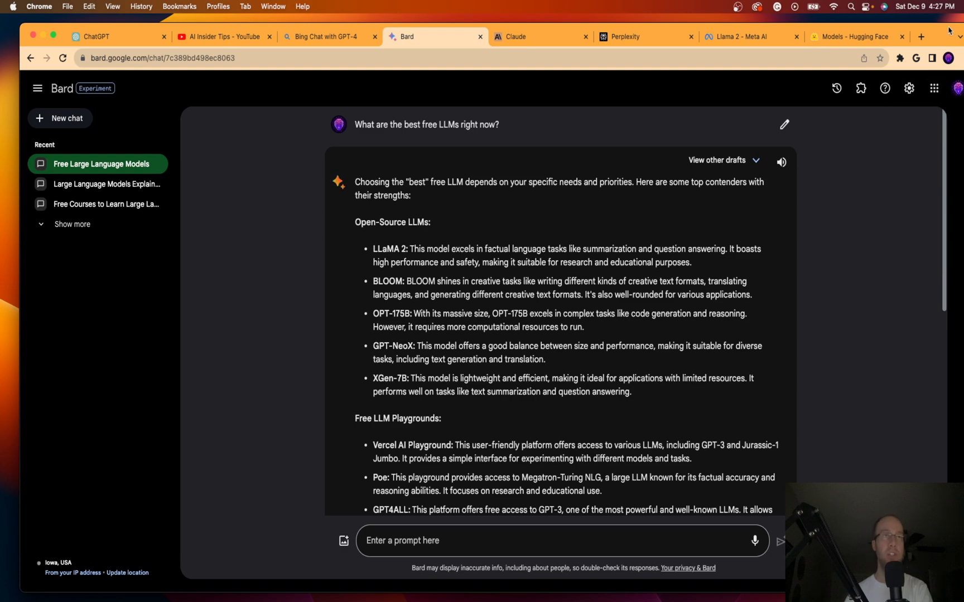
# Browse Bard's extensions (Flights, Hotels, Maps, Workspace, YouTube), then start a blank chat.
pyautogui.click(950, 84)
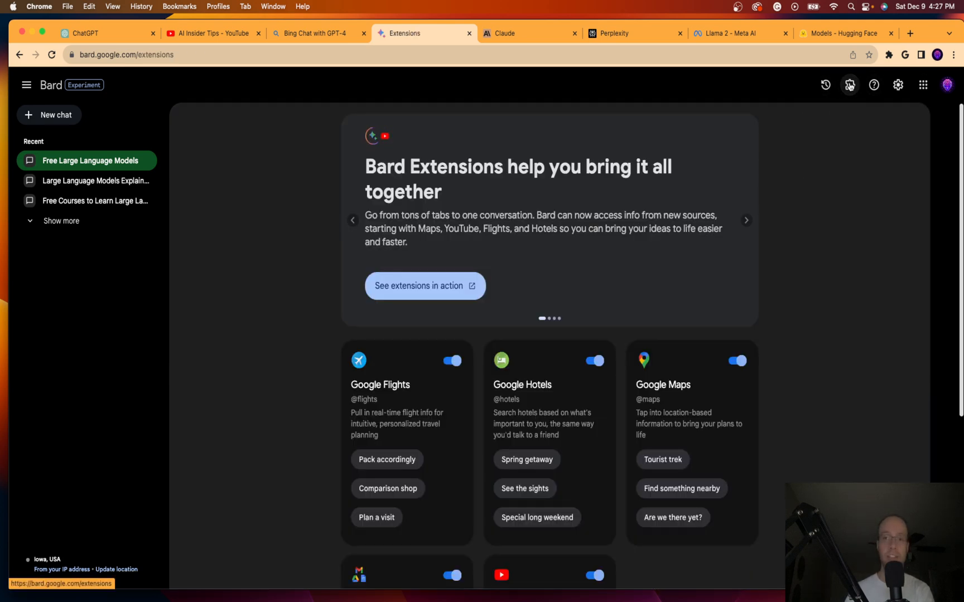
pyautogui.scroll(-3)
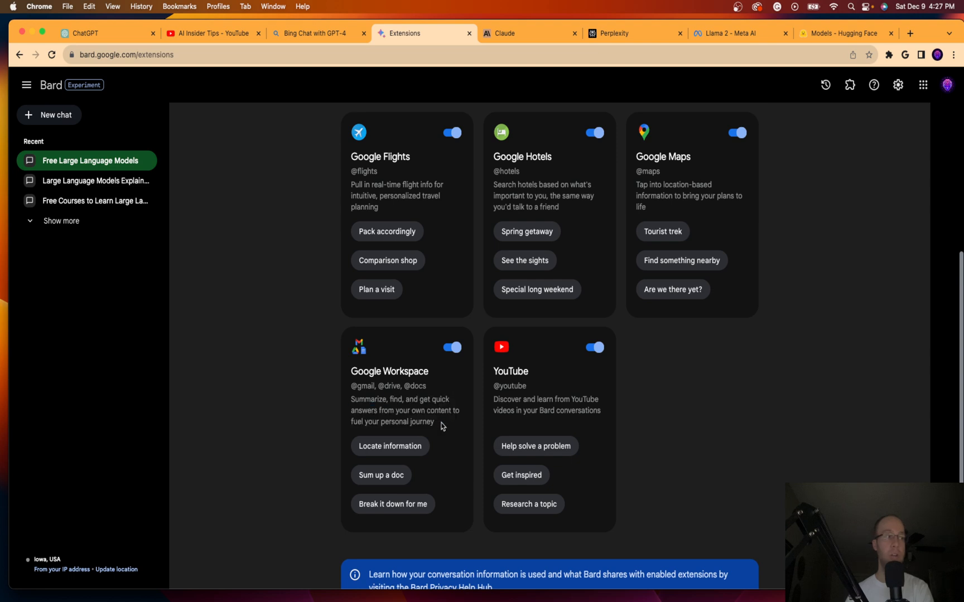
pyautogui.moveTo(448, 424)
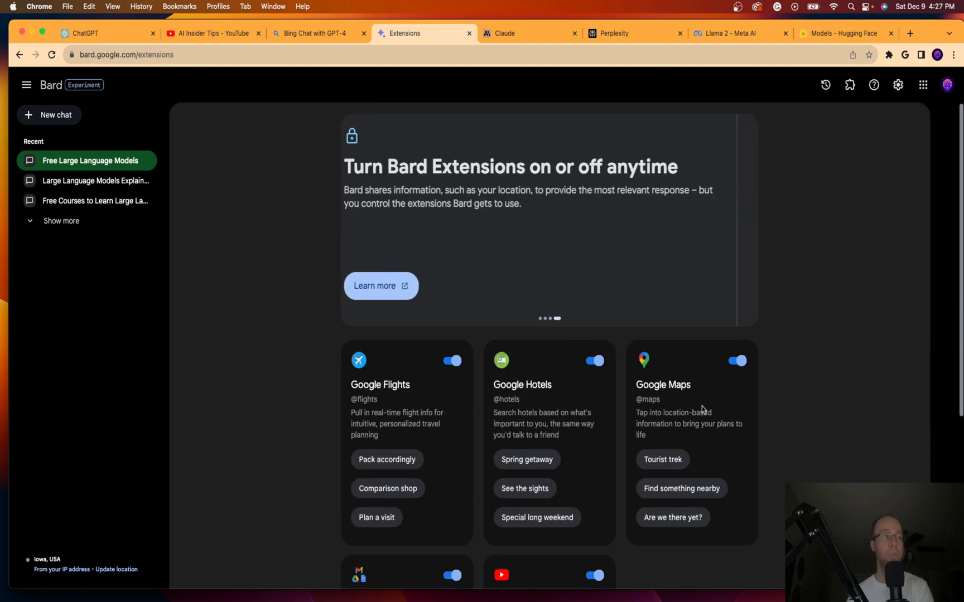
pyautogui.scroll(-3)
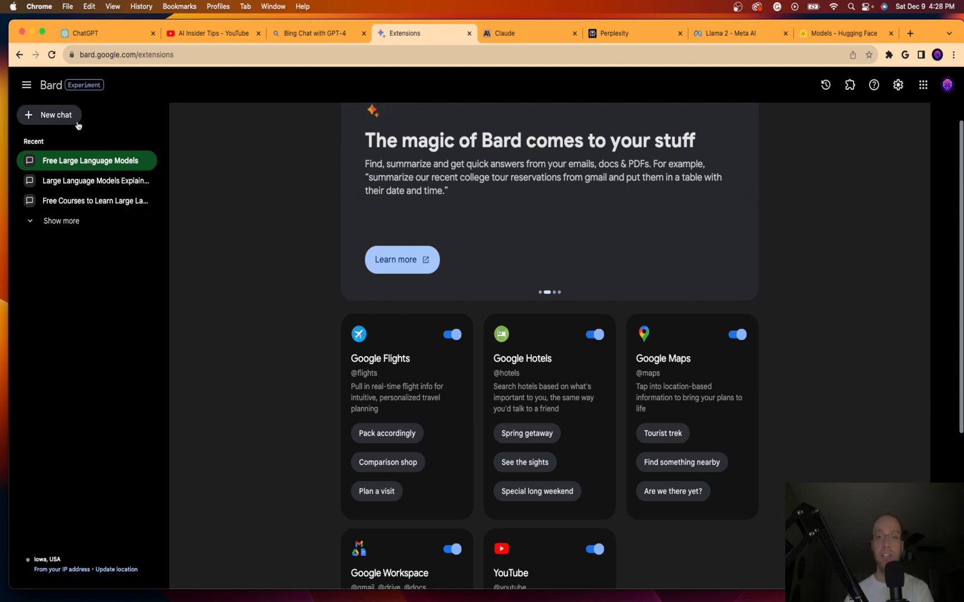
pyautogui.click(49, 115)
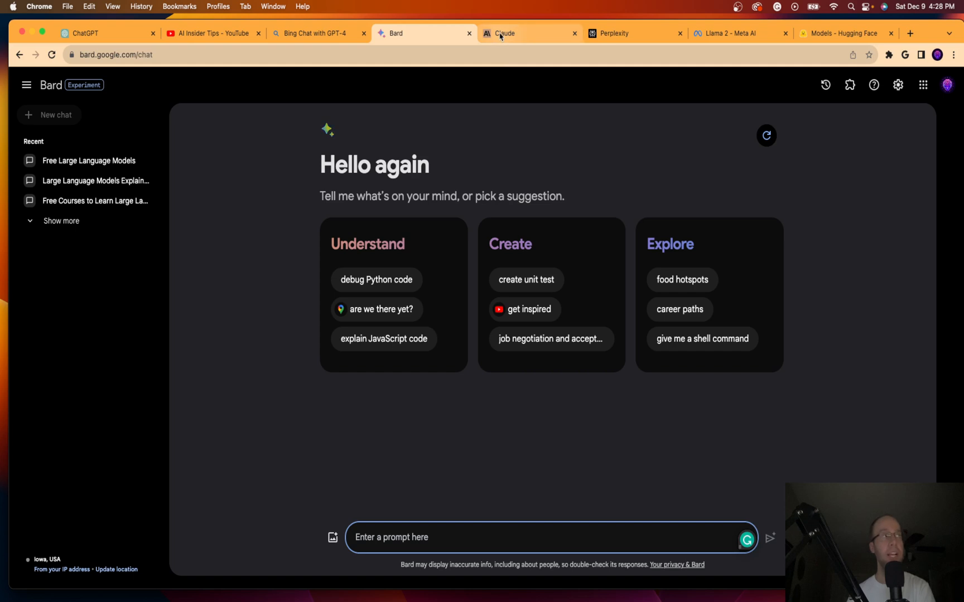
# Ask Claude to explain large language models in basic terms, then return to Bing Chat.
pyautogui.click(503, 33)
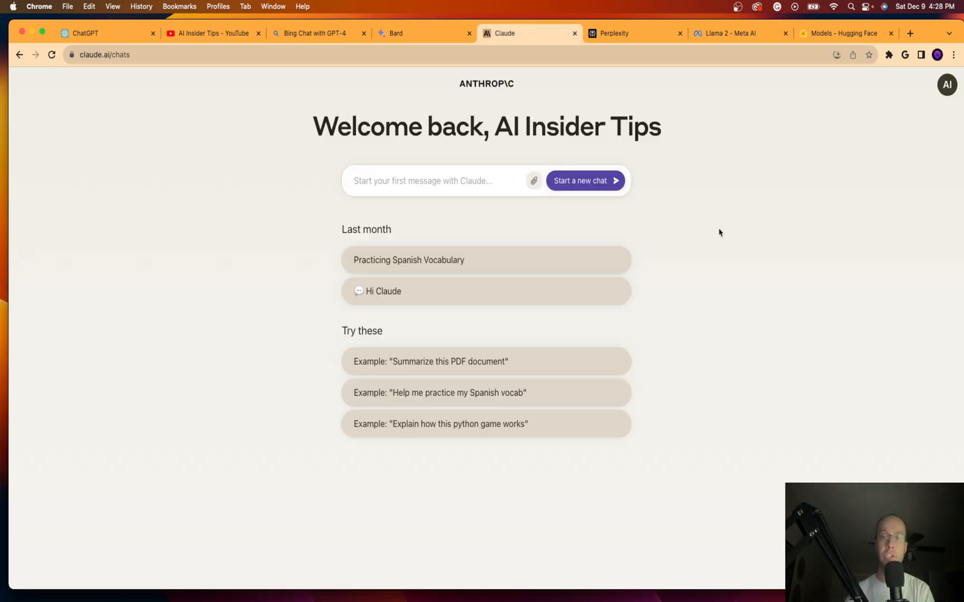
pyautogui.click(435, 180)
pyautogui.write('Explain what a large language model is in basic terms.')
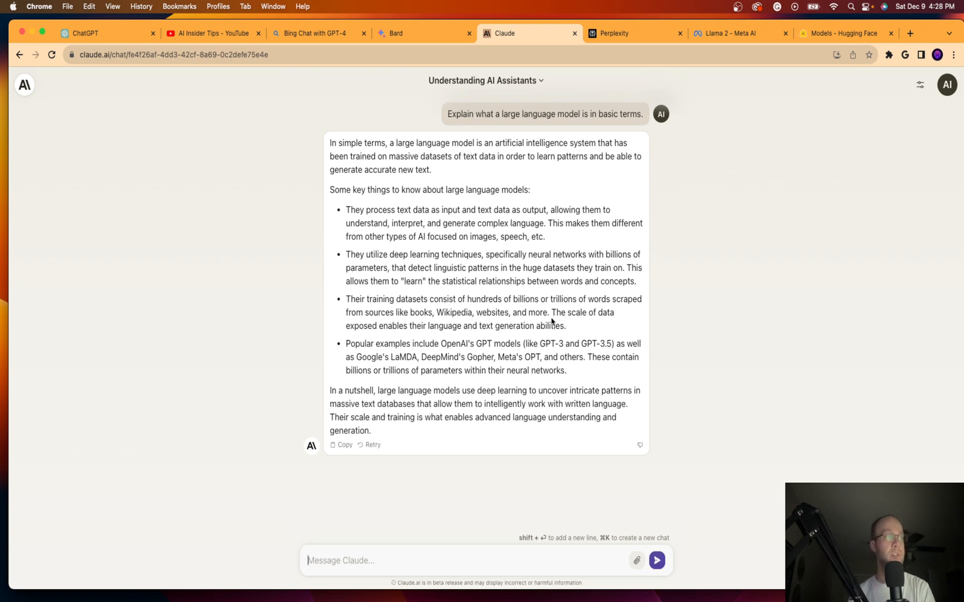
pyautogui.moveTo(608, 264)
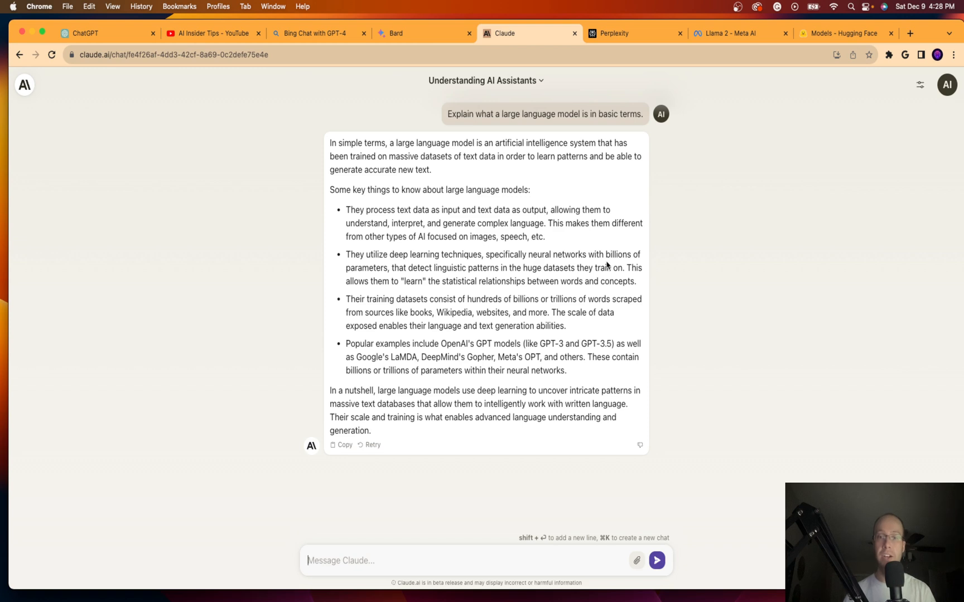
pyautogui.moveTo(647, 218)
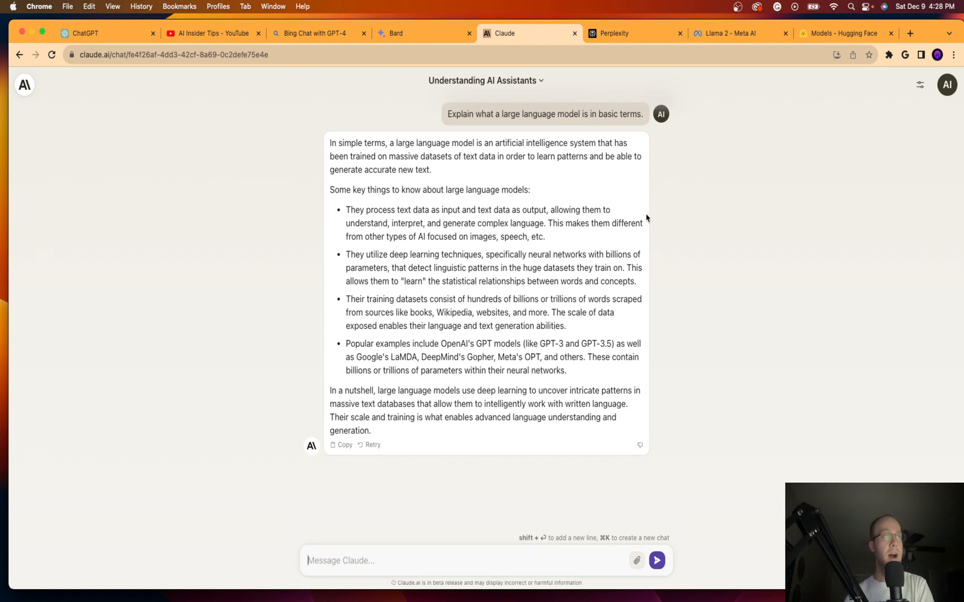
pyautogui.moveTo(525, 33)
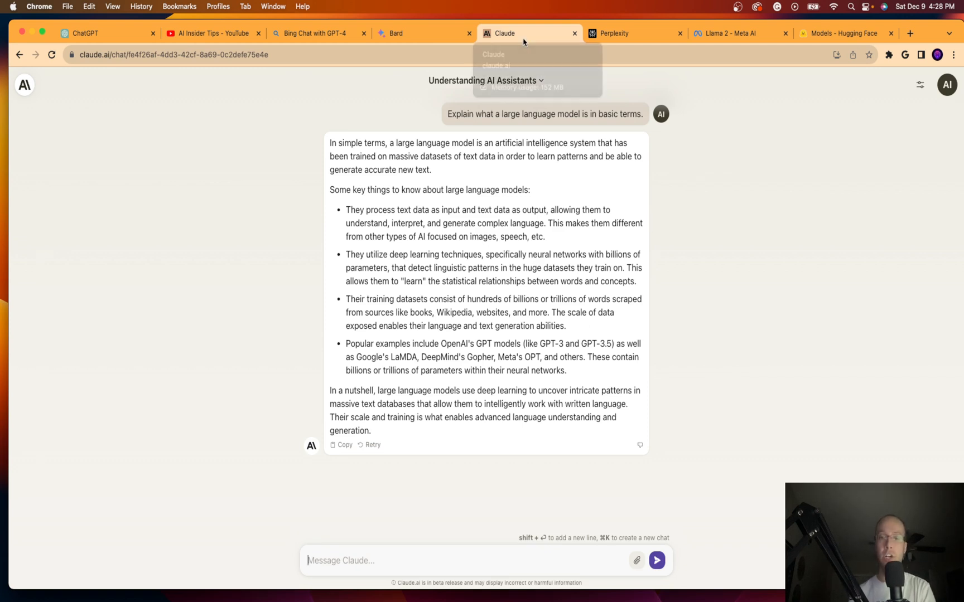
pyautogui.moveTo(727, 252)
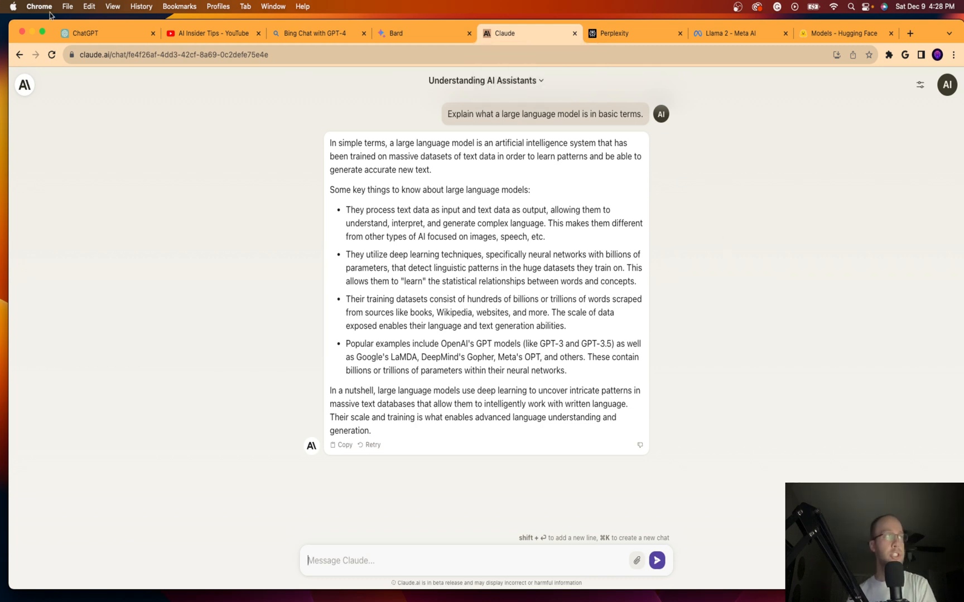
pyautogui.click(313, 33)
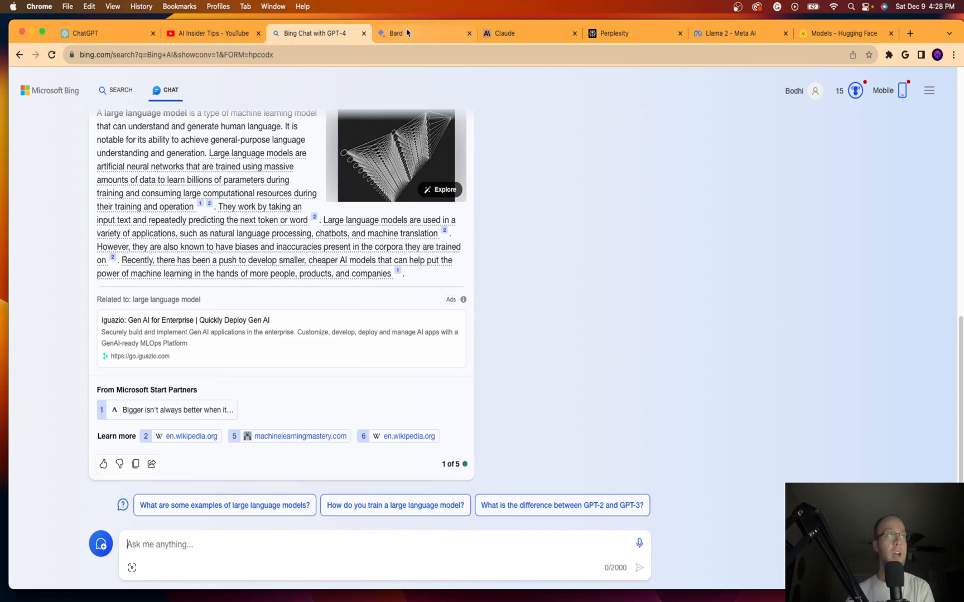
# Pass through the Bard and Claude tabs to reach Perplexity's LLM answer.
pyautogui.click(396, 32)
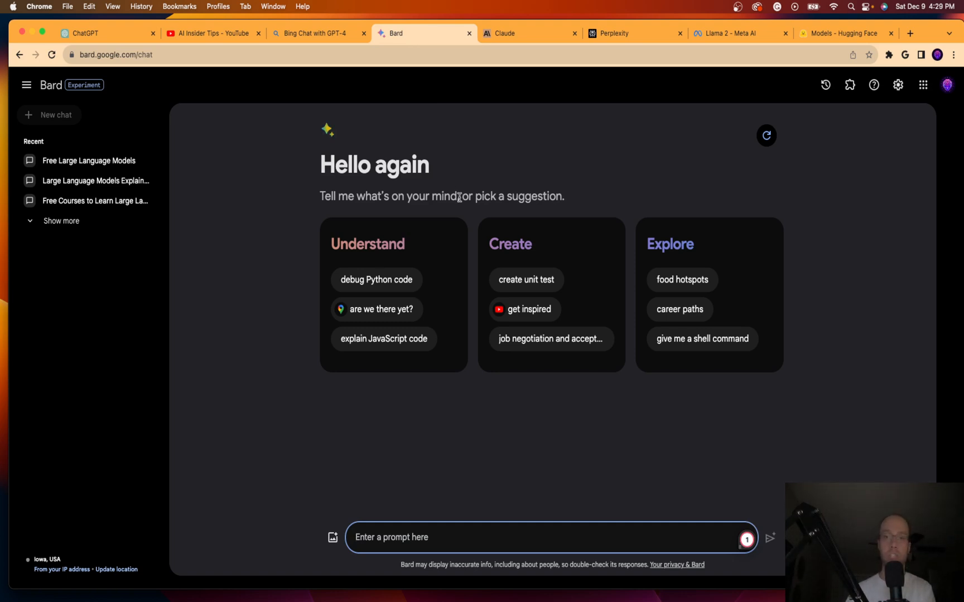
pyautogui.click(504, 33)
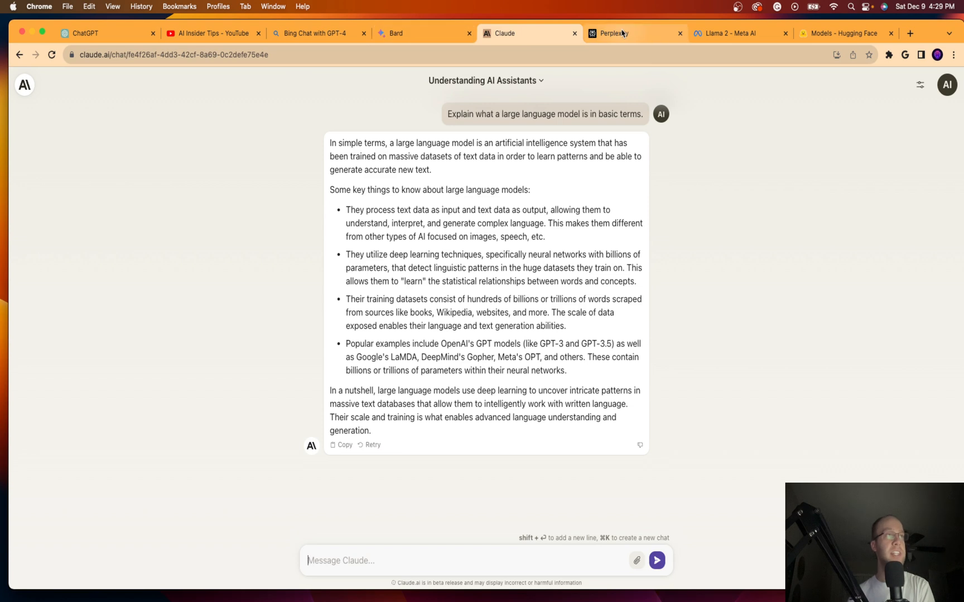
pyautogui.click(620, 33)
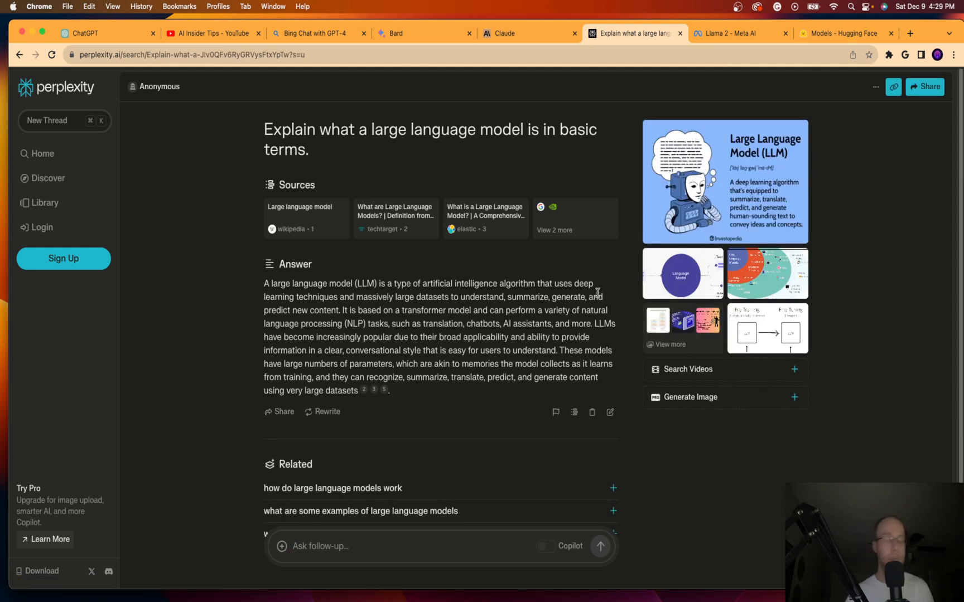
# Scroll Perplexity's sourced LLM explanation, then switch to the 'Llama 2 - Meta AI' tab.
pyautogui.scroll(-3)
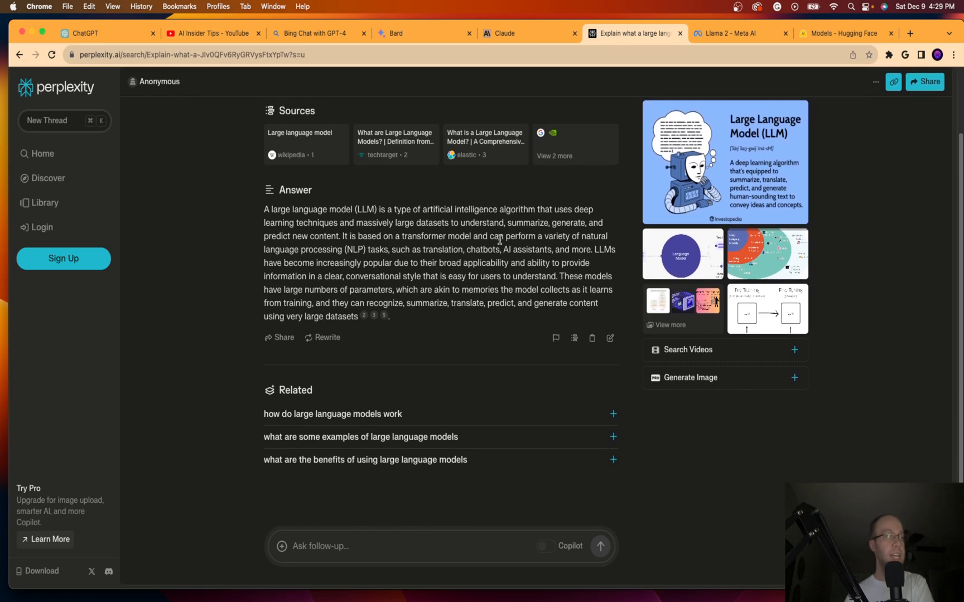
pyautogui.scroll(3)
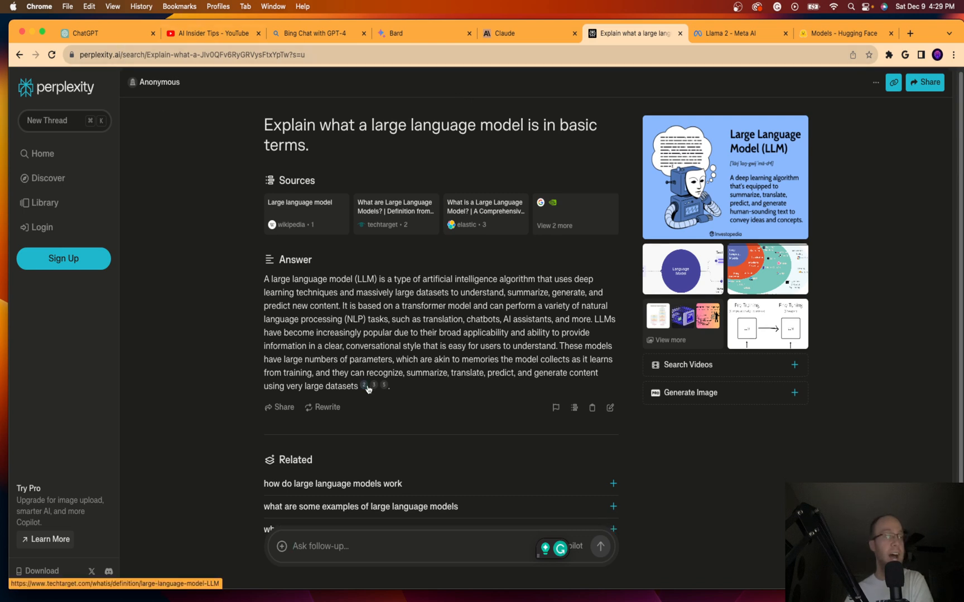
pyautogui.scroll(-3)
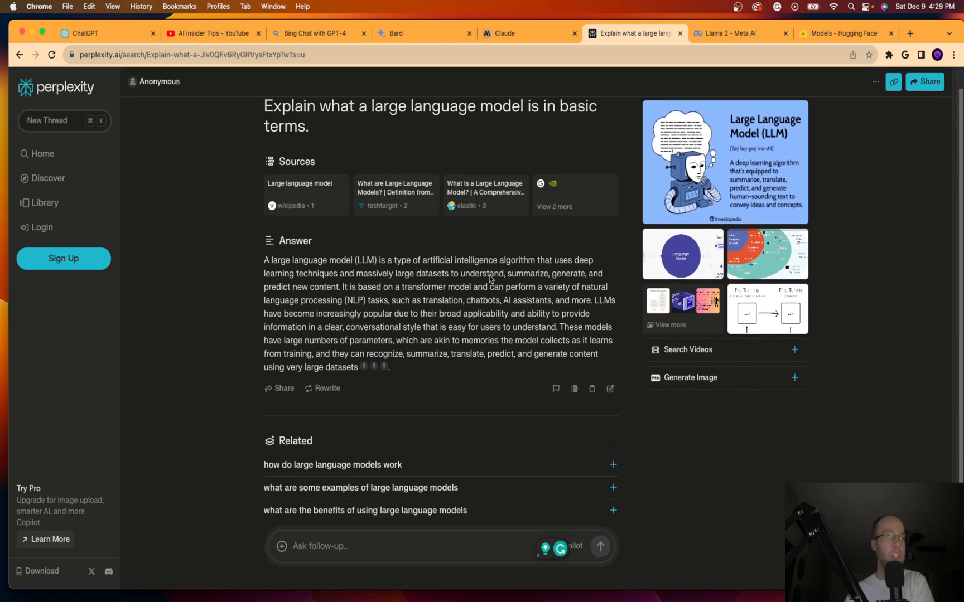
pyautogui.scroll(-3)
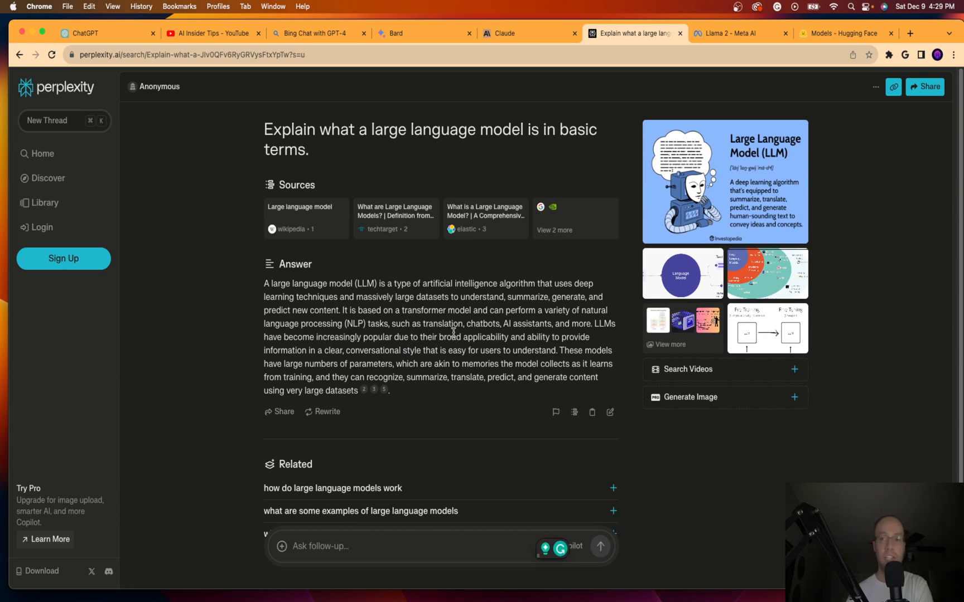
pyautogui.moveTo(580, 163)
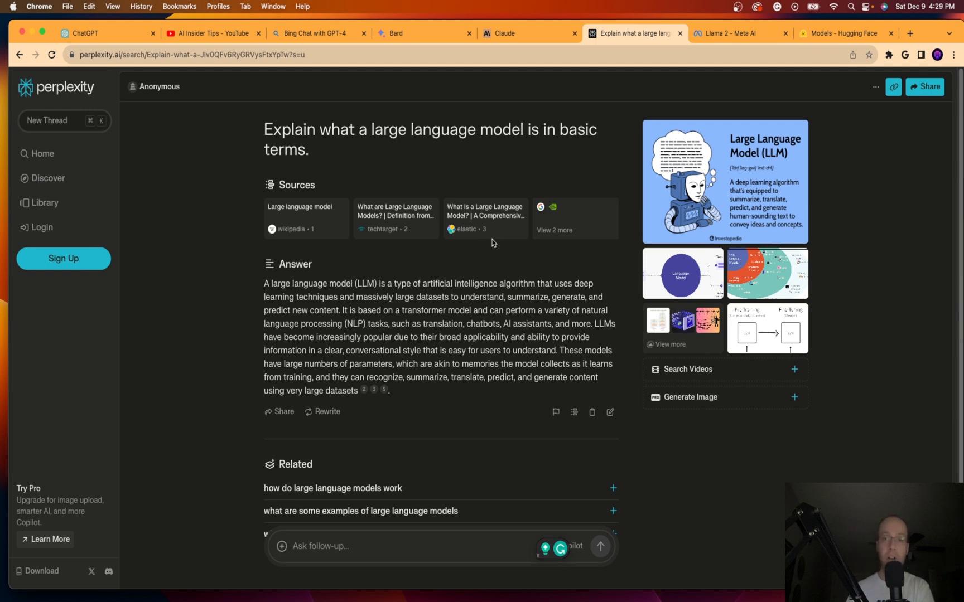
pyautogui.moveTo(83, 266)
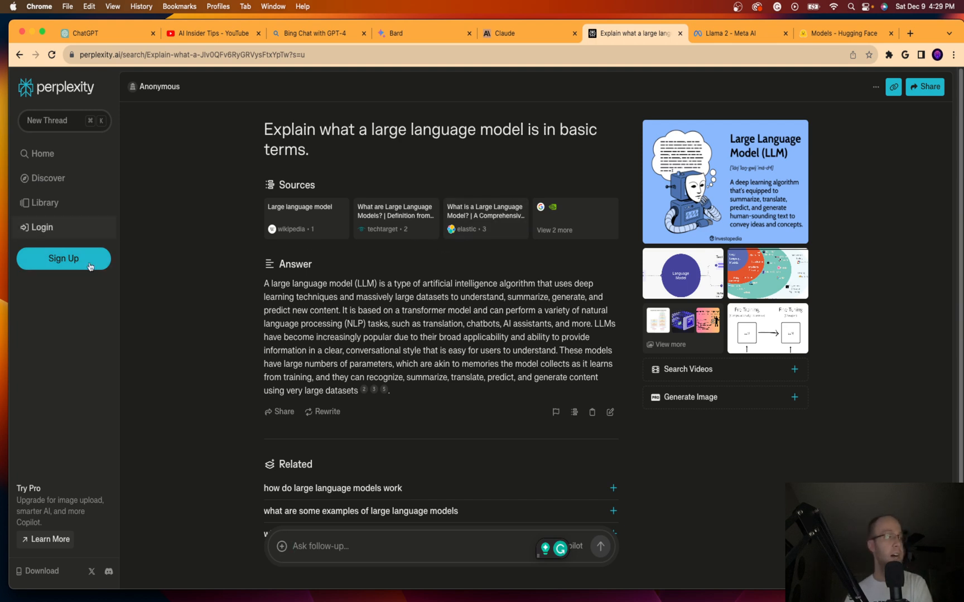
pyautogui.moveTo(440, 284)
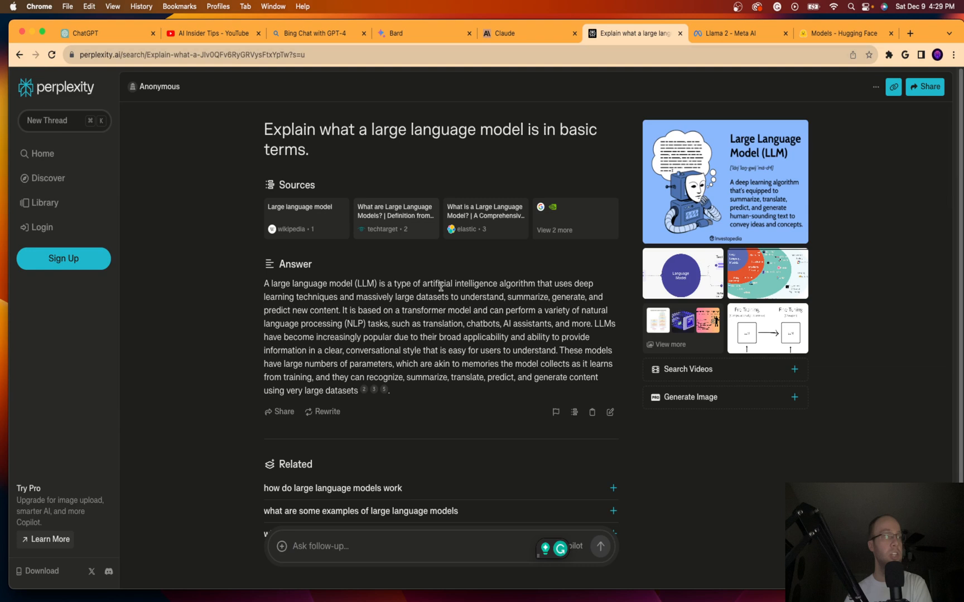
pyautogui.moveTo(530, 302)
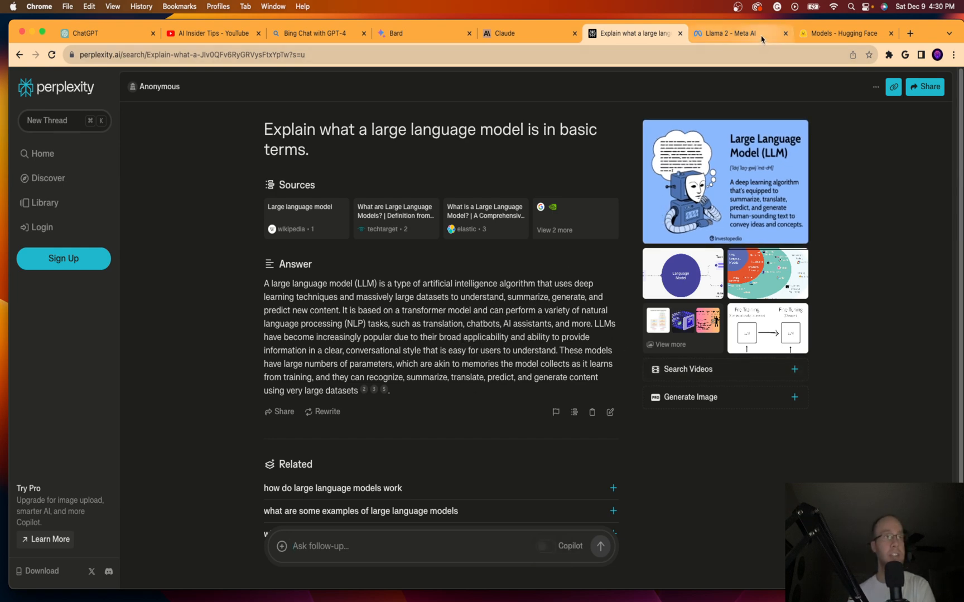
pyautogui.click(734, 33)
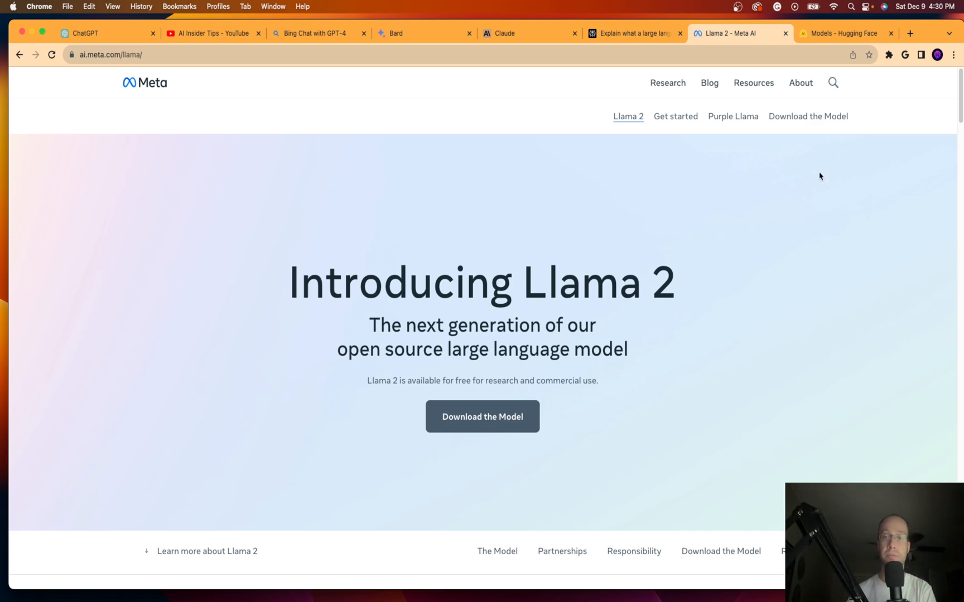
# Scroll down the Llama 2 page and return to the Introducing Llama 2 top.
pyautogui.scroll(-3)
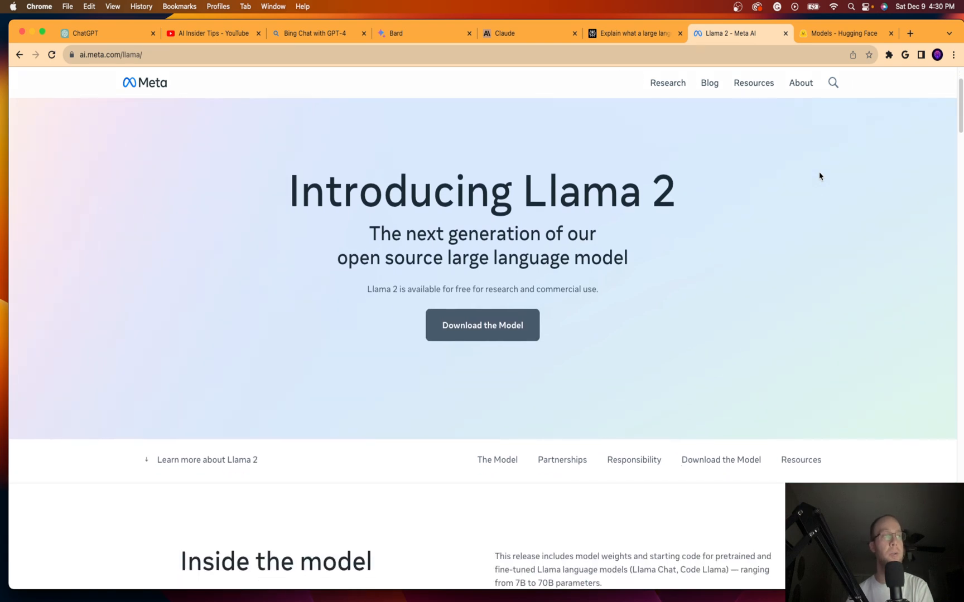
pyautogui.scroll(-3)
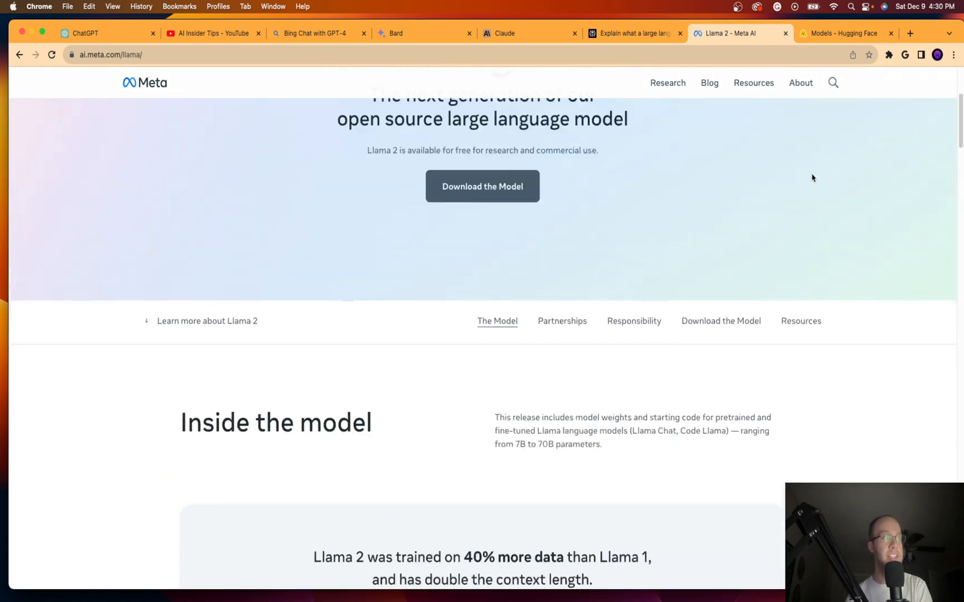
pyautogui.scroll(3)
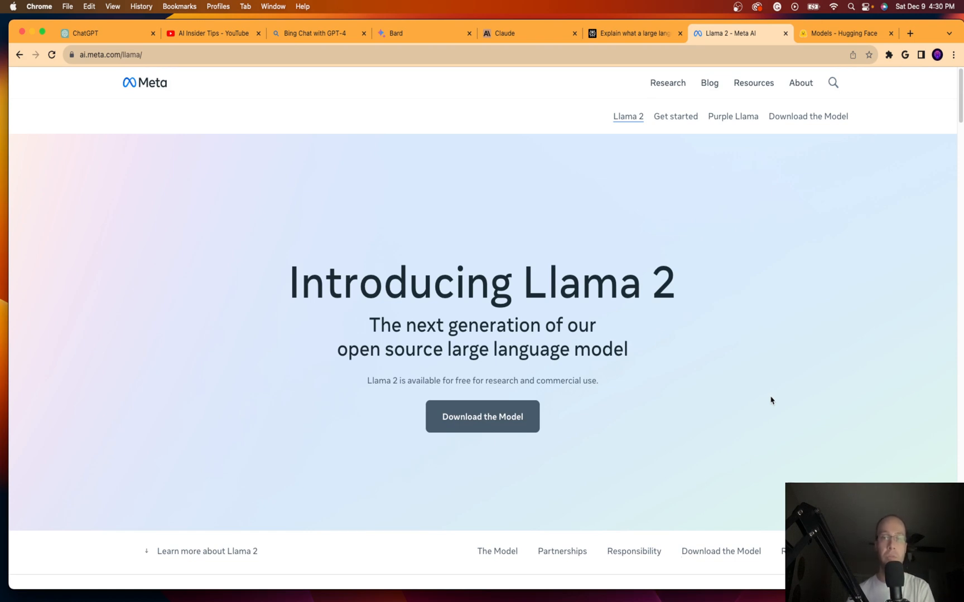
pyautogui.scroll(-3)
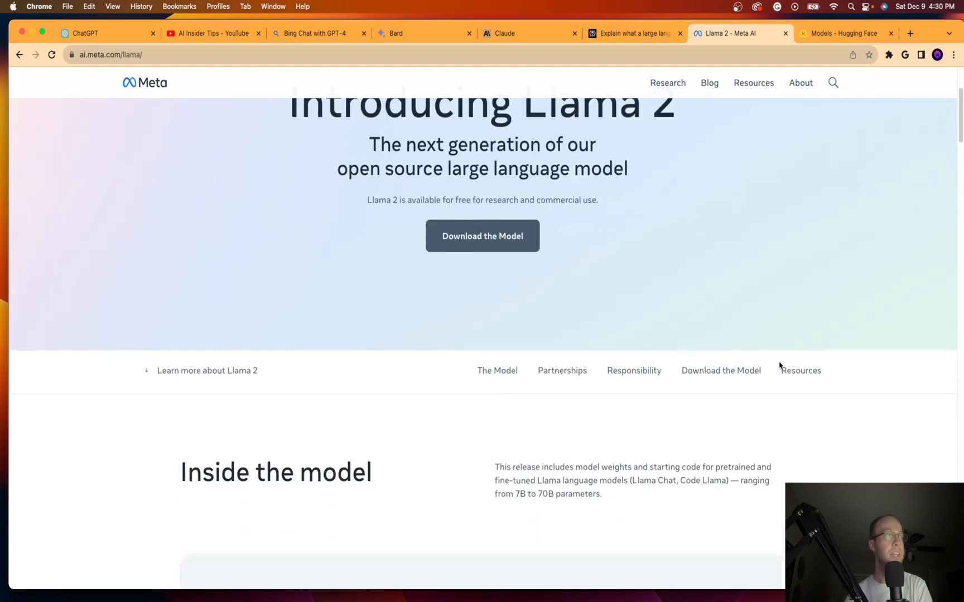
pyautogui.scroll(-3)
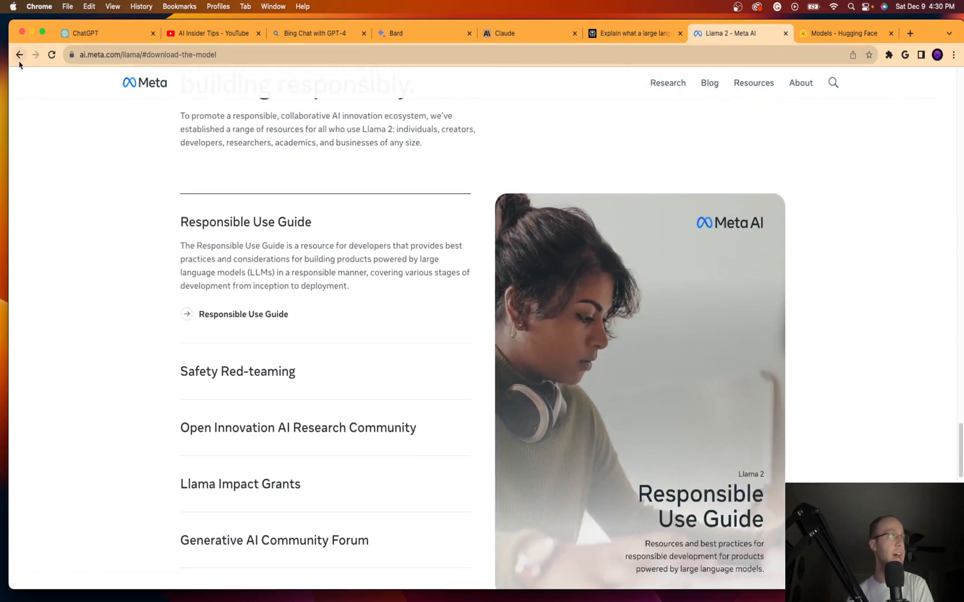
pyautogui.click(21, 55)
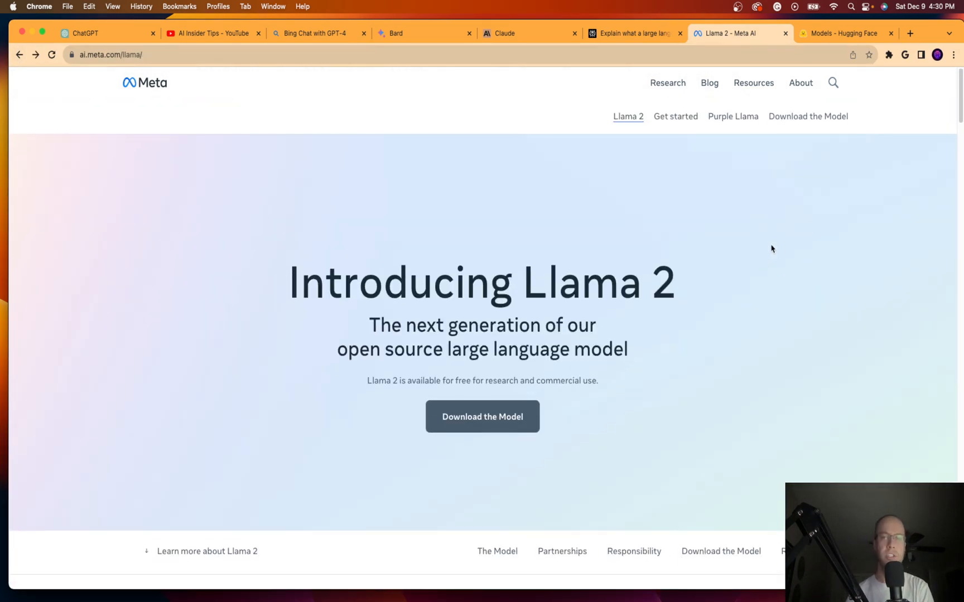
pyautogui.moveTo(675, 231)
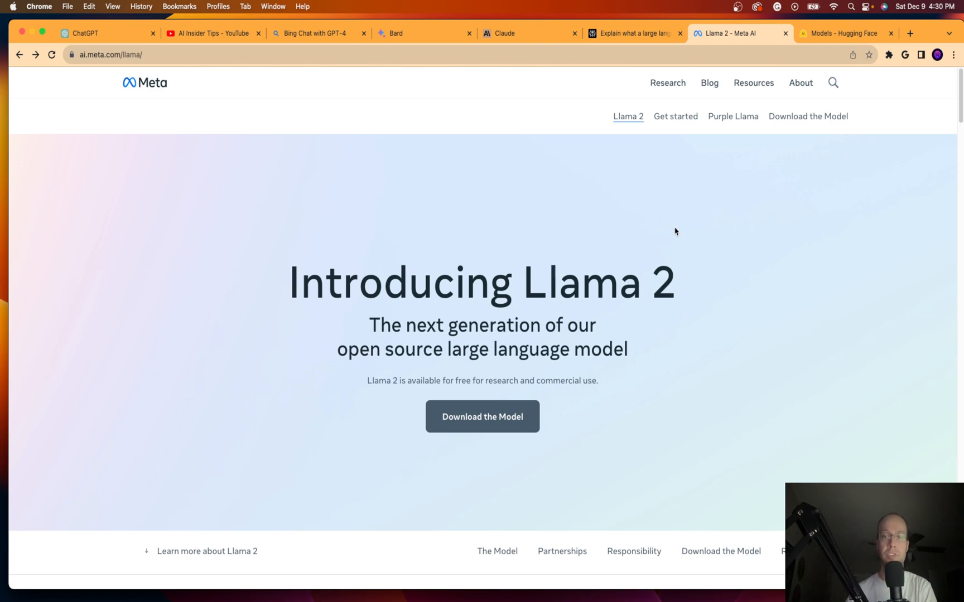
# Browse Llama 2's global partners and Download the Model sections.
pyautogui.scroll(-3)
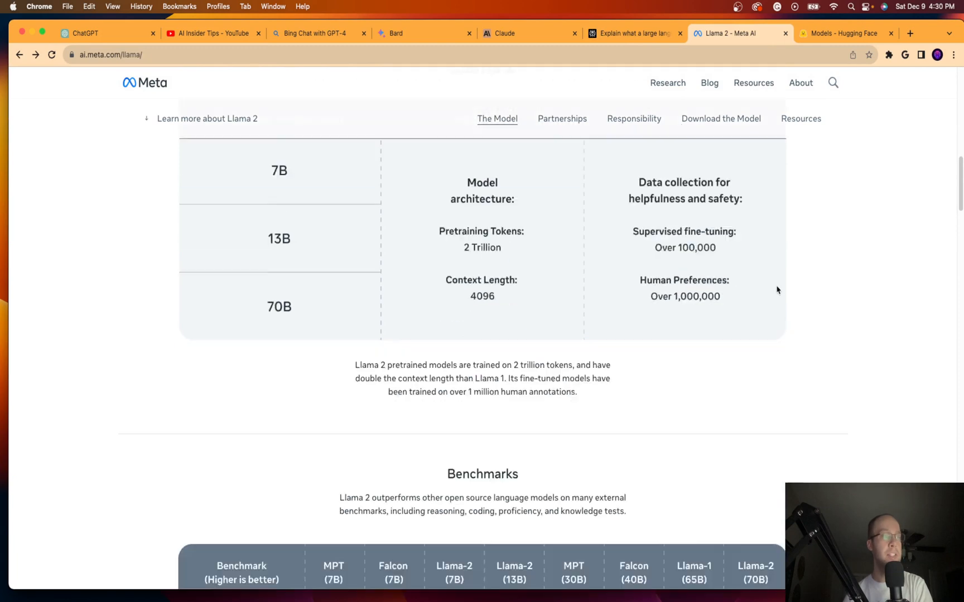
pyautogui.scroll(-3)
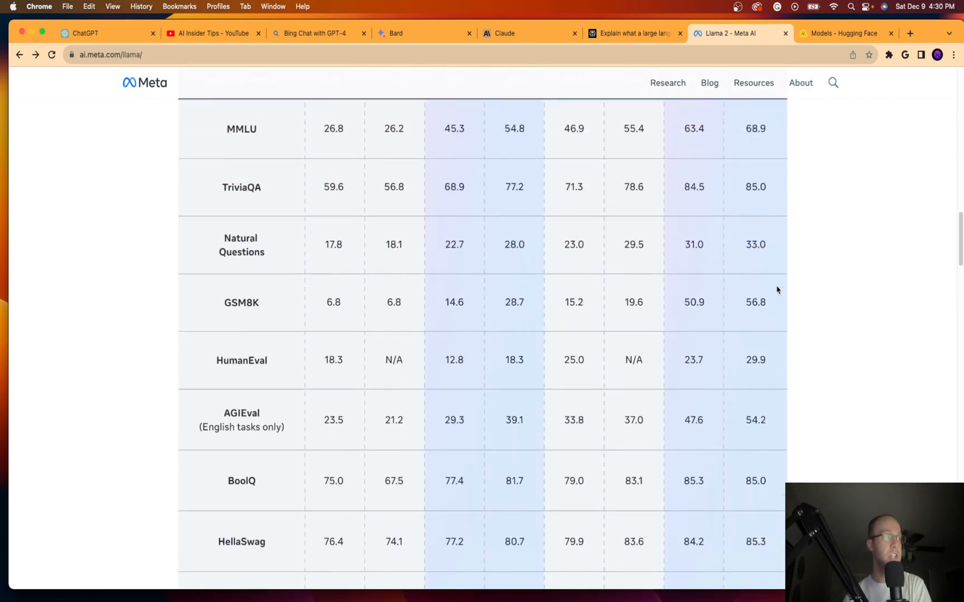
pyautogui.scroll(3)
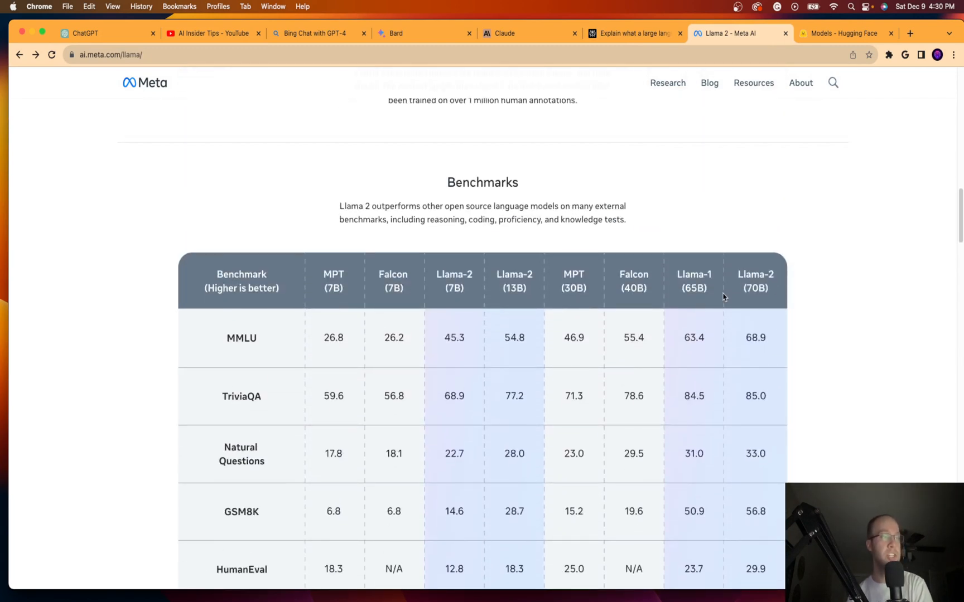
pyautogui.moveTo(380, 283)
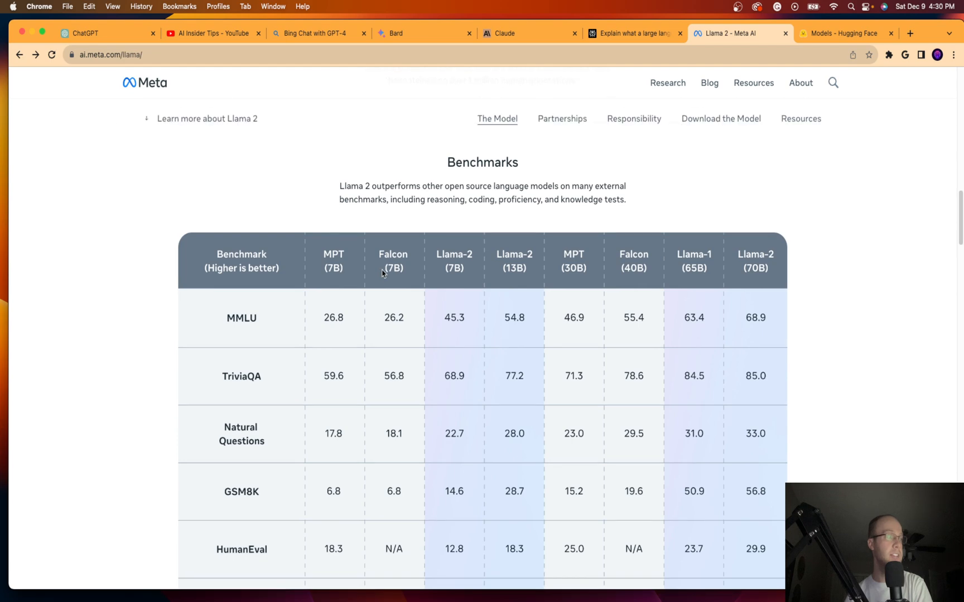
pyautogui.scroll(-3)
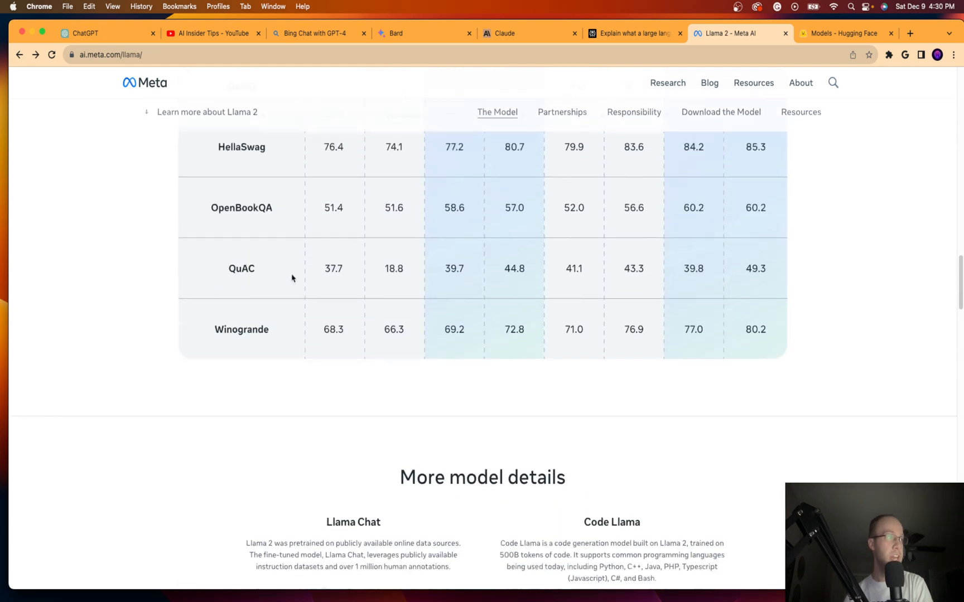
pyautogui.click(561, 112)
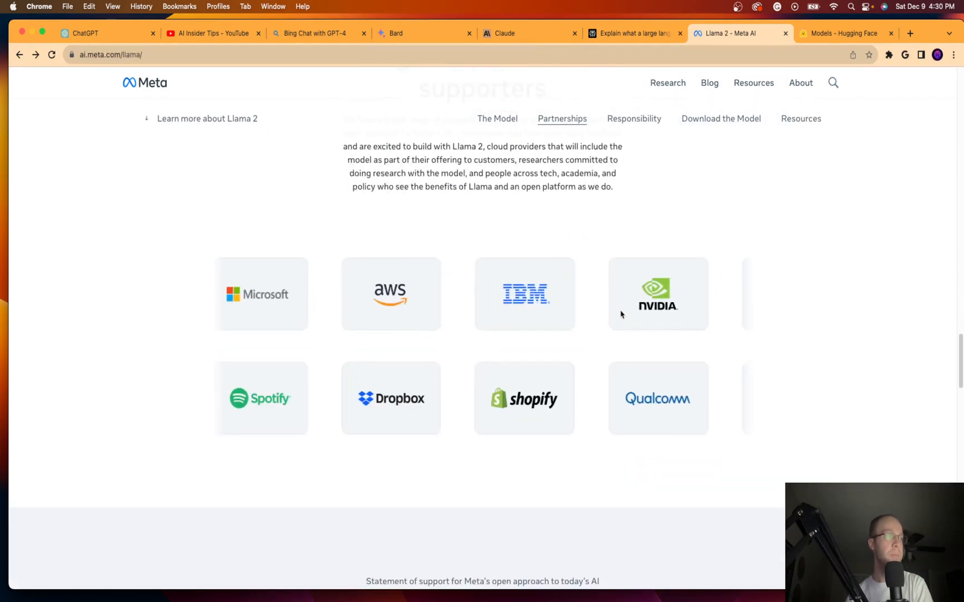
pyautogui.click(721, 118)
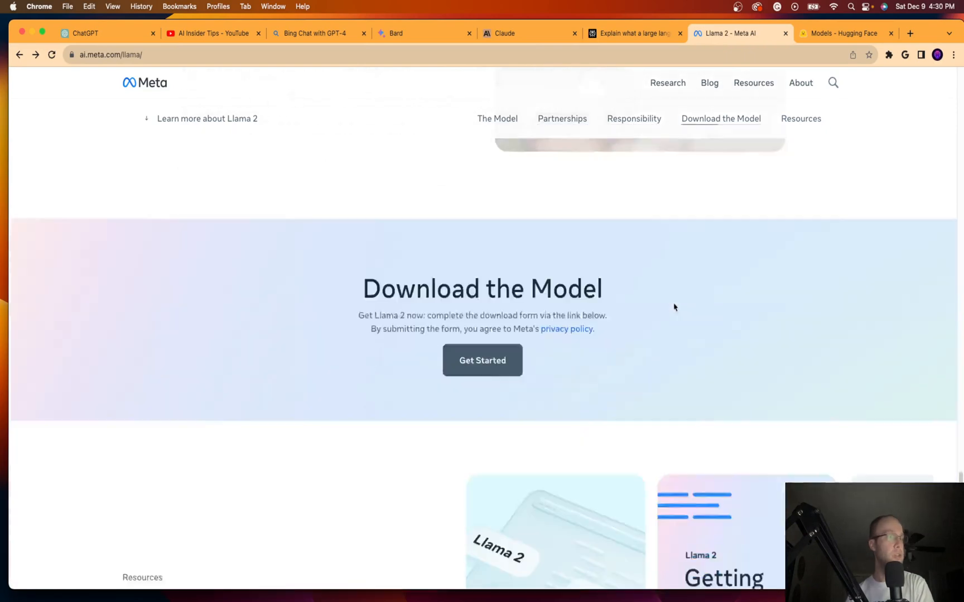
pyautogui.scroll(-3)
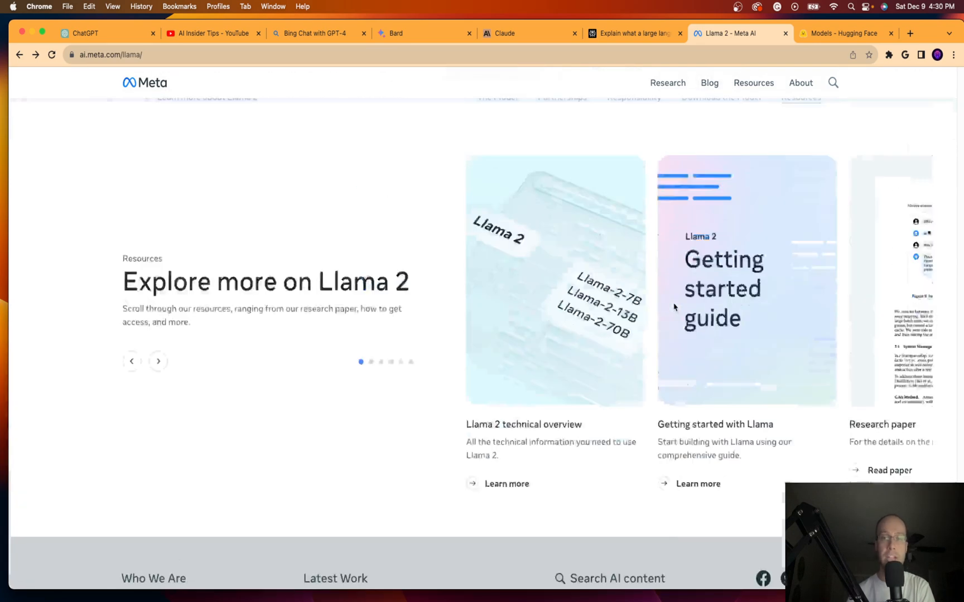
pyautogui.scroll(-3)
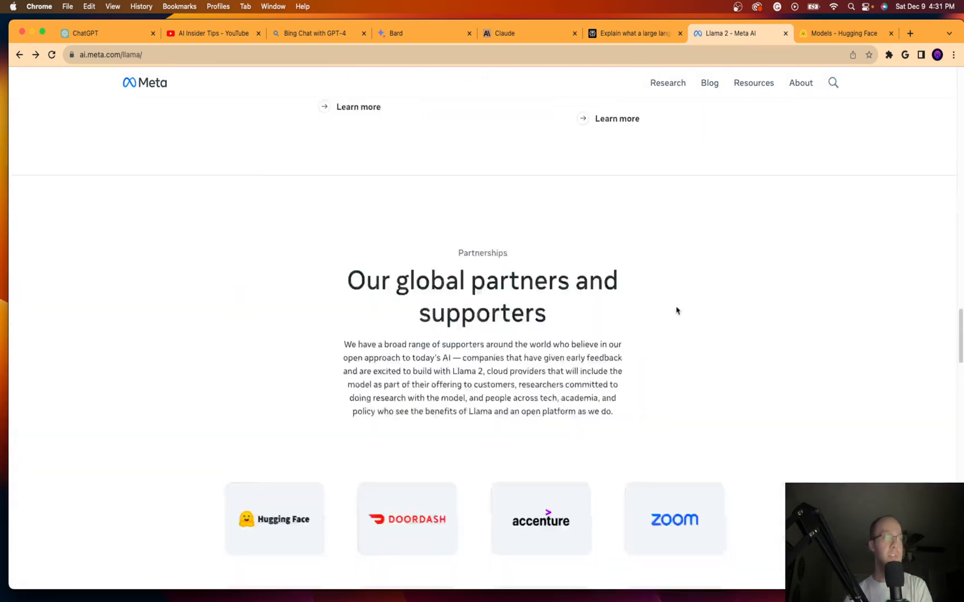
pyautogui.scroll(3)
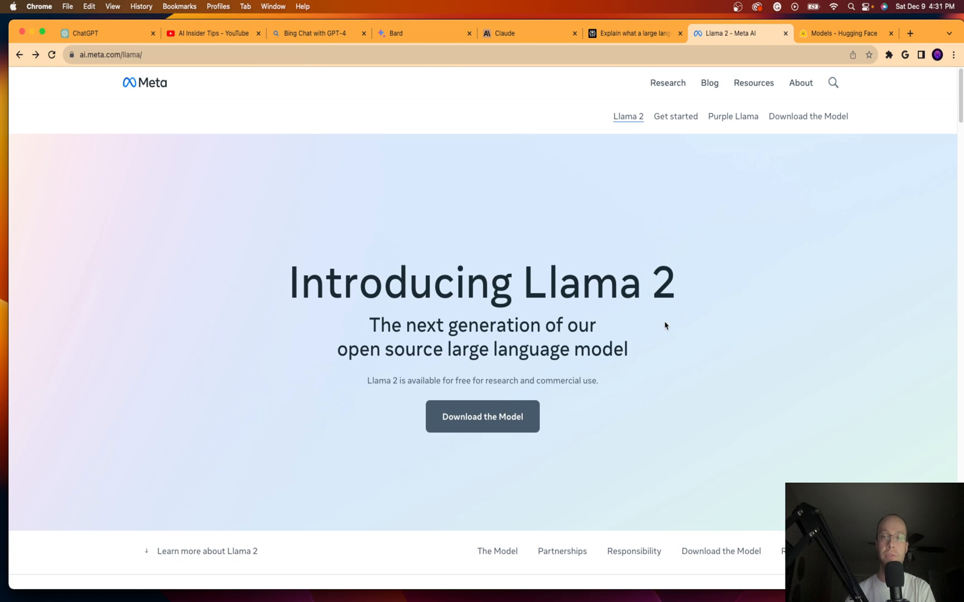
pyautogui.moveTo(693, 296)
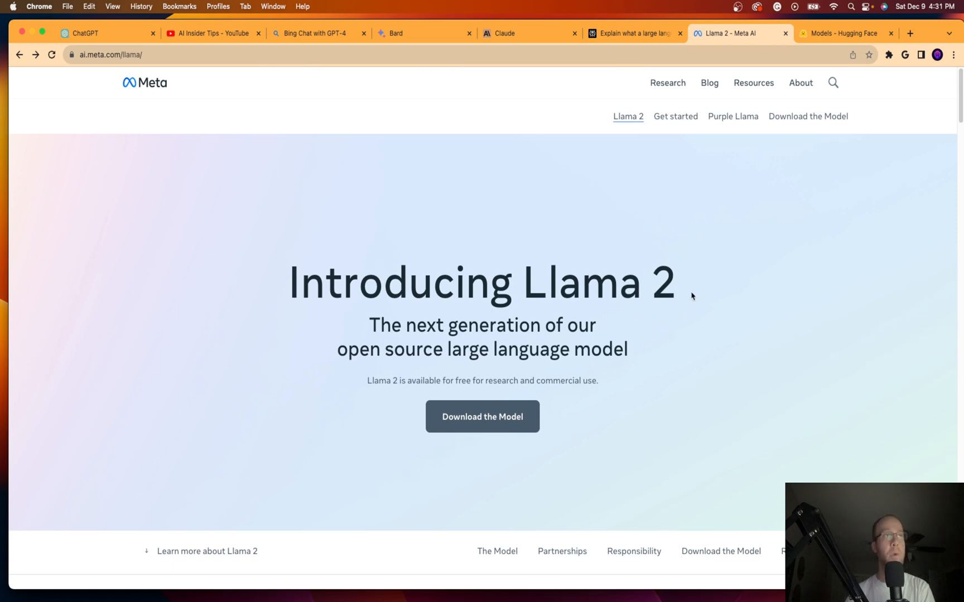
pyautogui.moveTo(700, 285)
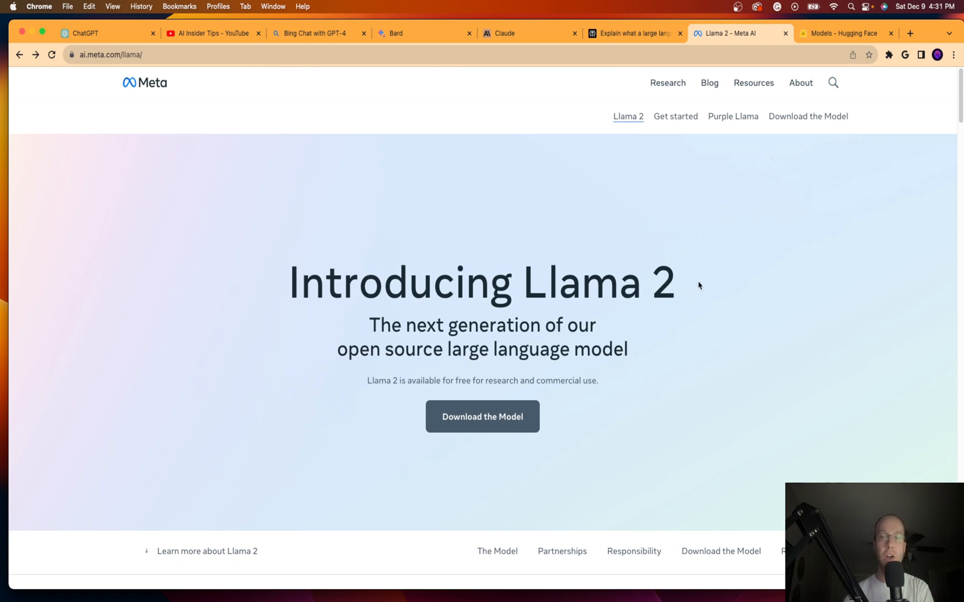
pyautogui.moveTo(817, 16)
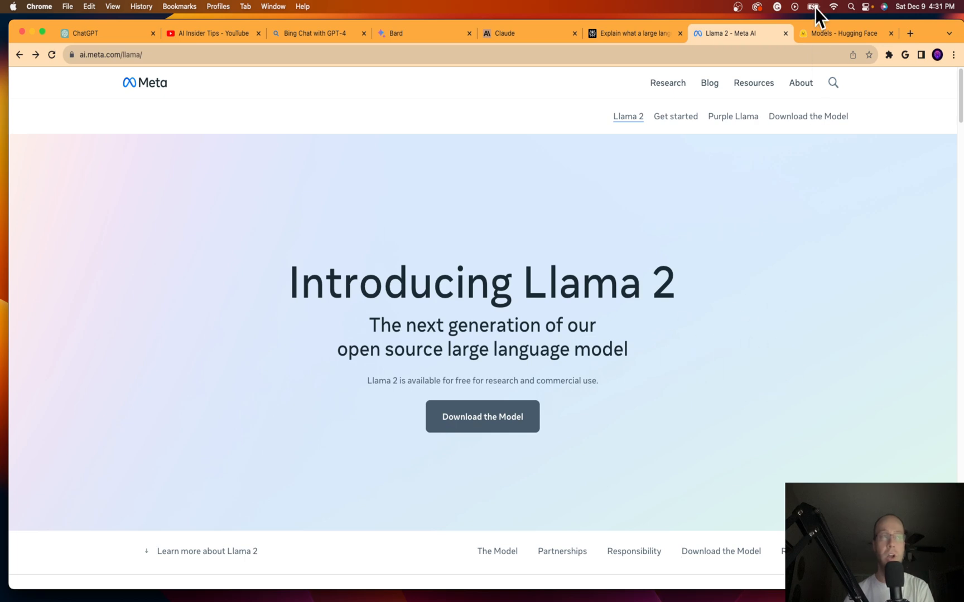
# Switch to the Hugging Face trending models list and browse it briefly, returning to the top.
pyautogui.click(847, 34)
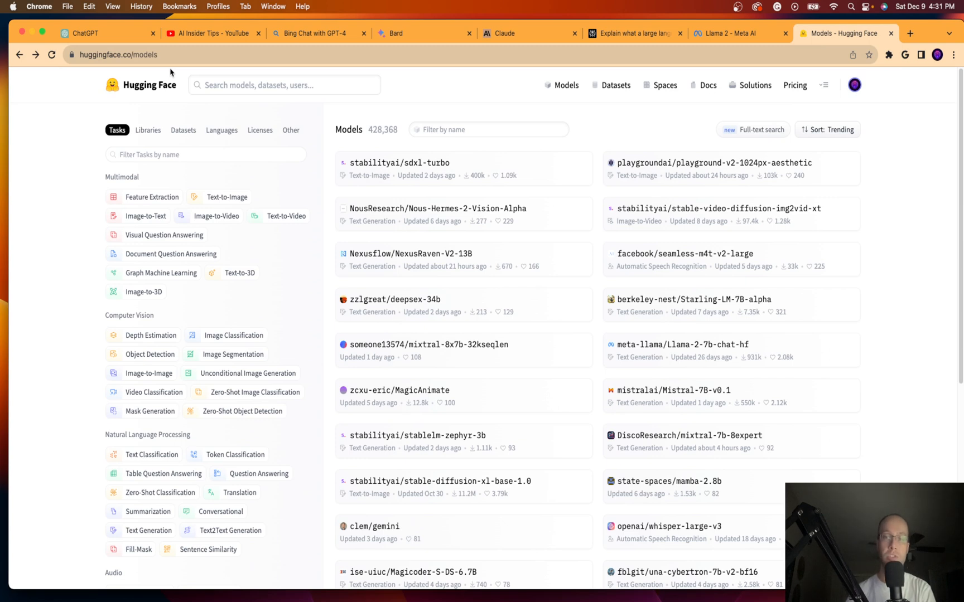
pyautogui.moveTo(935, 174)
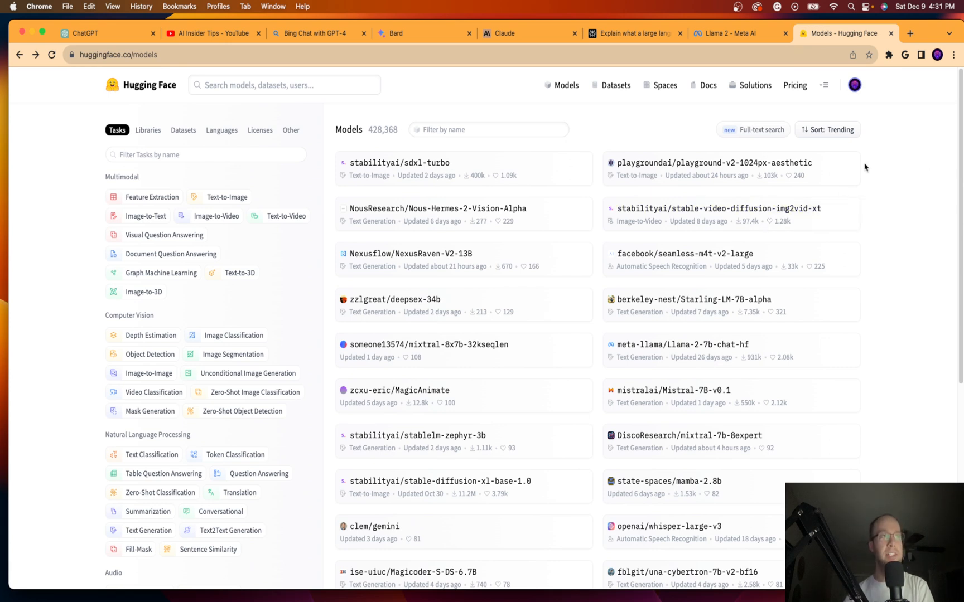
pyautogui.moveTo(870, 166)
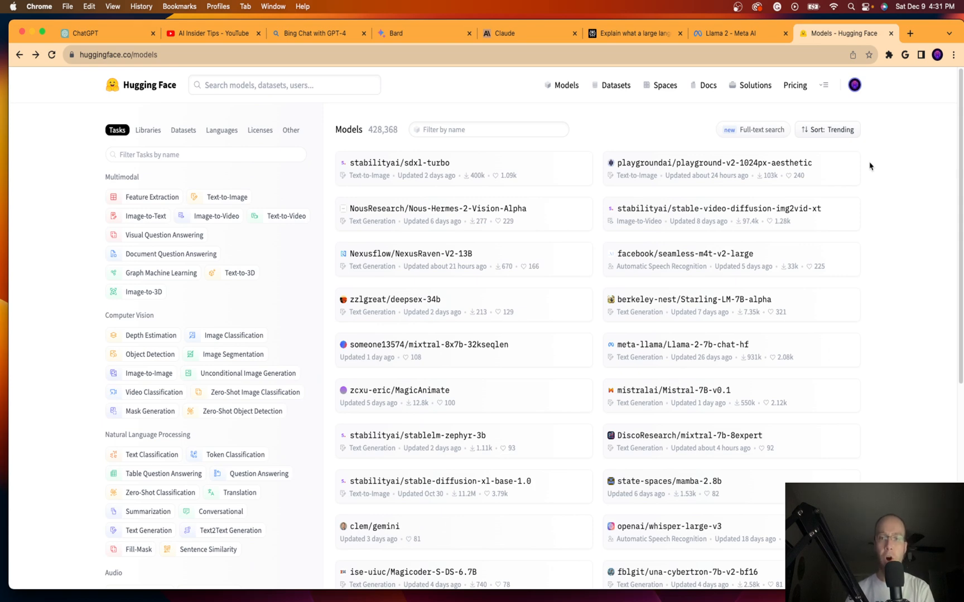
pyautogui.scroll(-3)
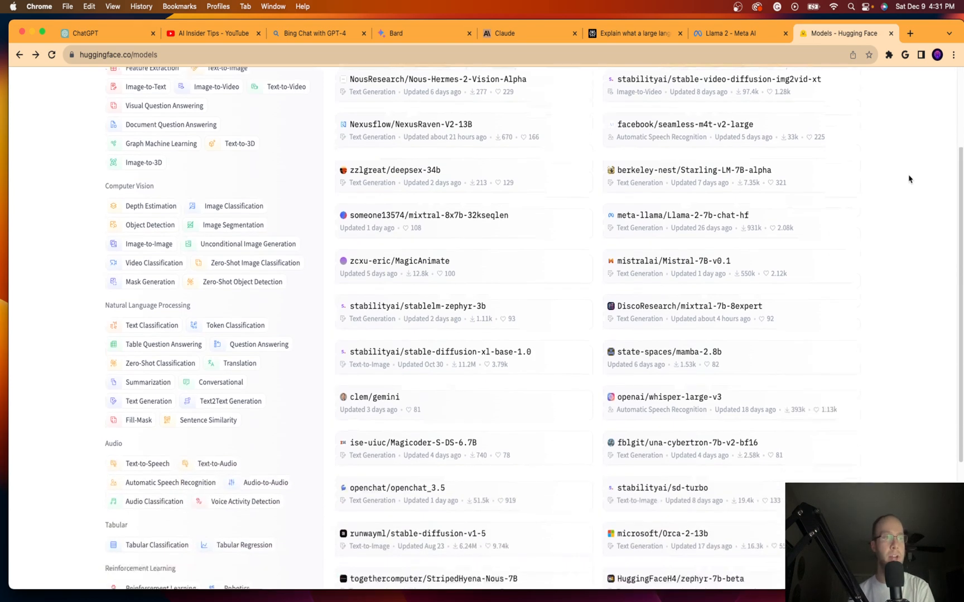
pyautogui.scroll(3)
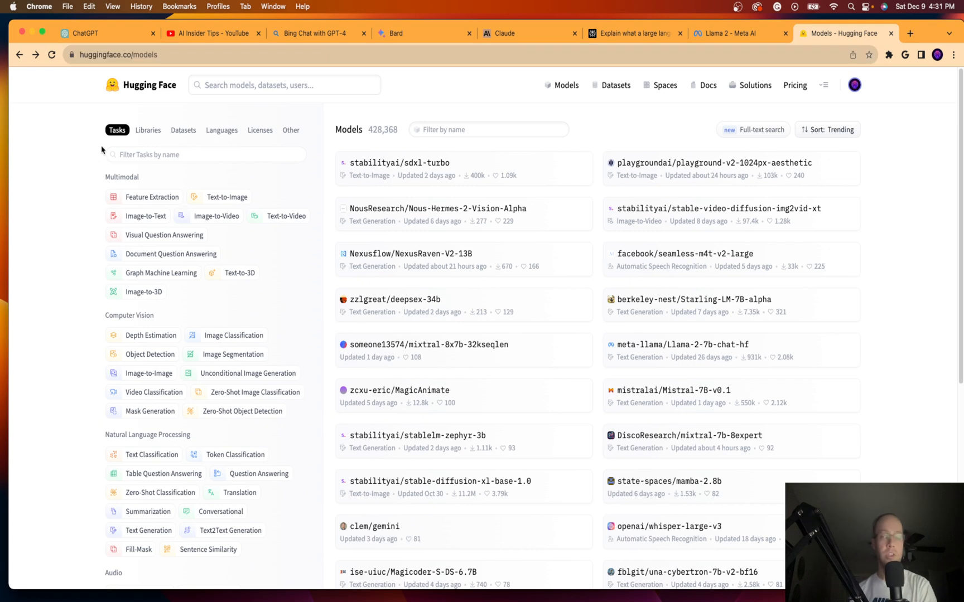
pyautogui.moveTo(86, 164)
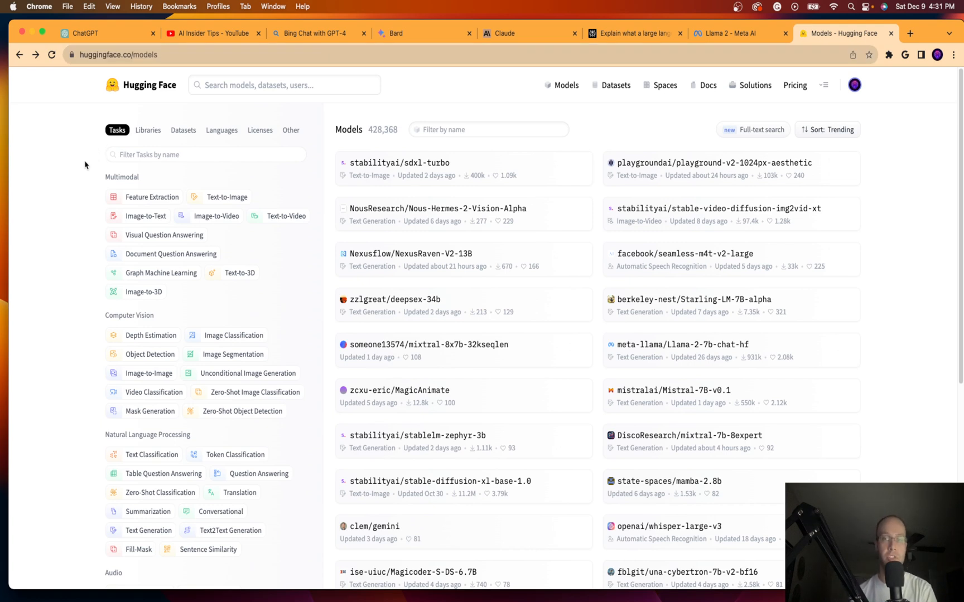
pyautogui.moveTo(135, 266)
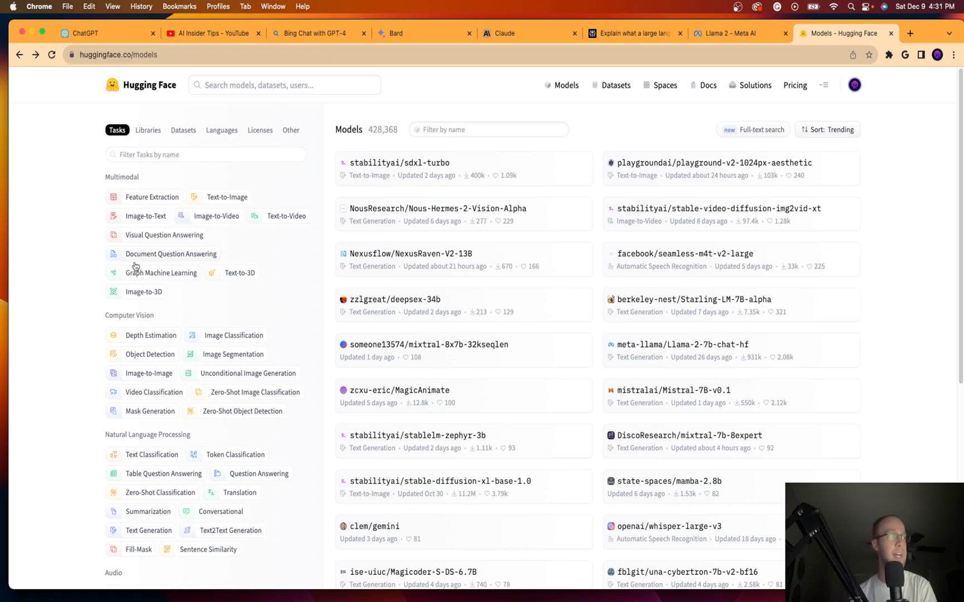
pyautogui.moveTo(251, 221)
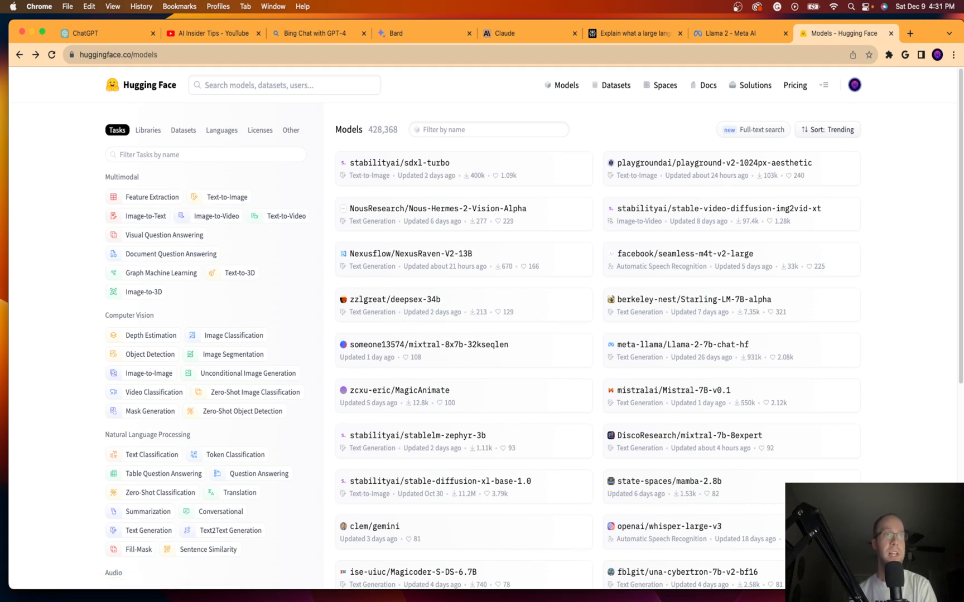
pyautogui.click(827, 129)
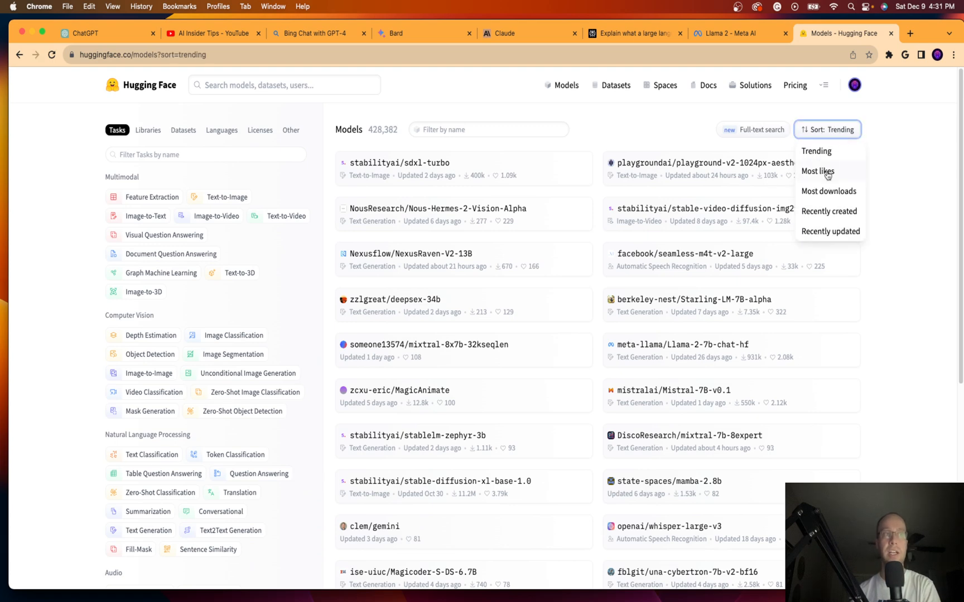
pyautogui.click(817, 172)
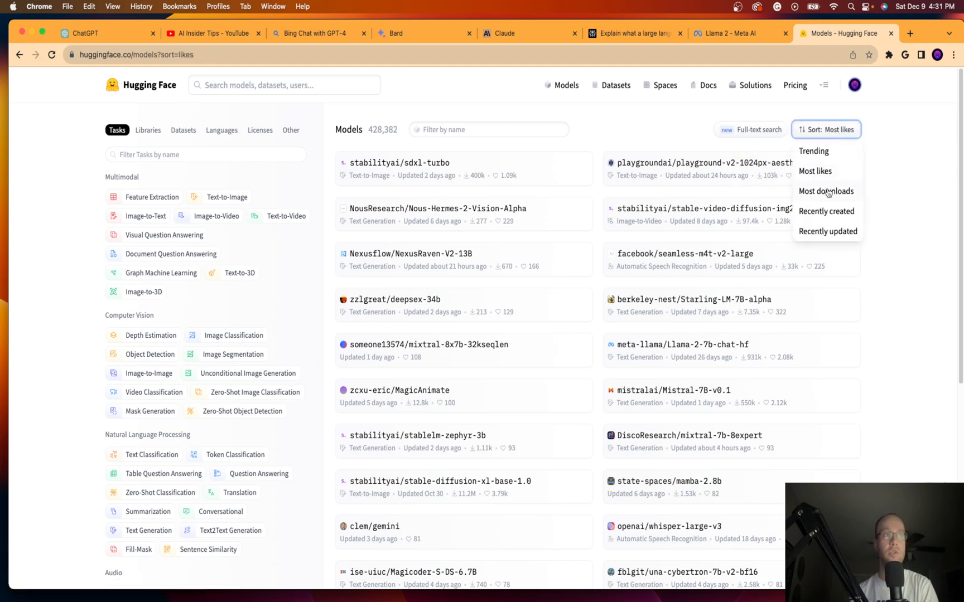
pyautogui.click(826, 191)
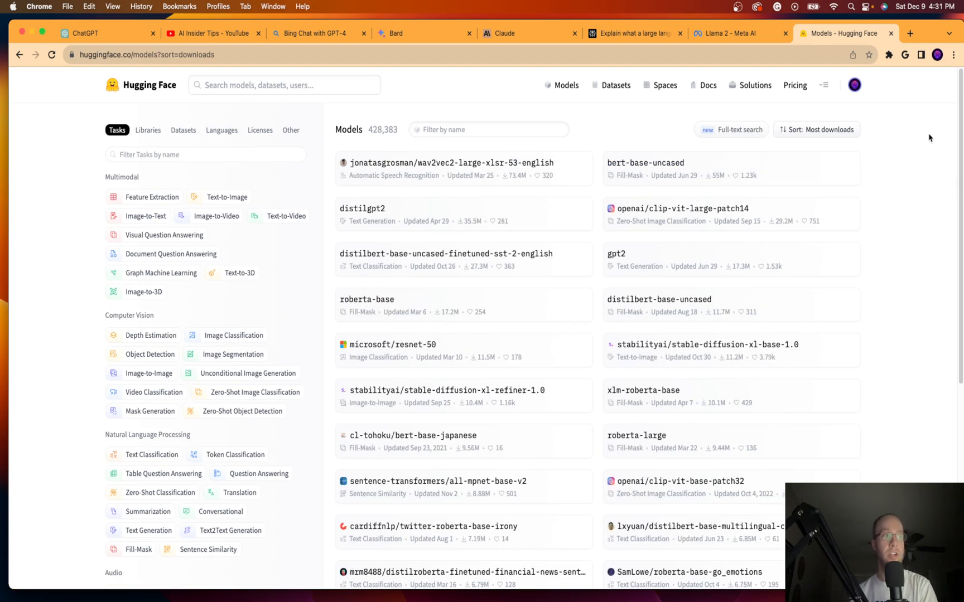
pyautogui.click(827, 130)
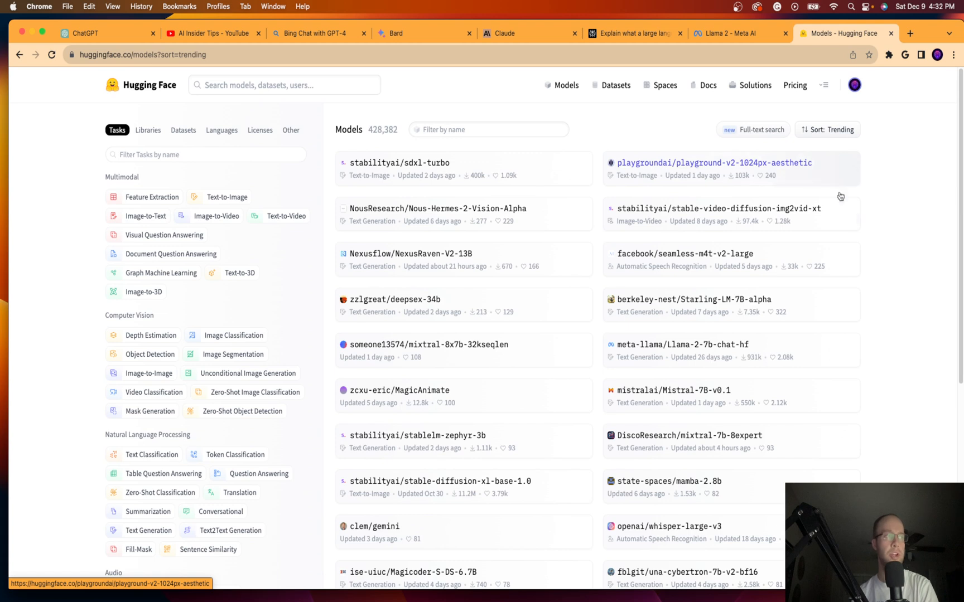
pyautogui.moveTo(686, 396)
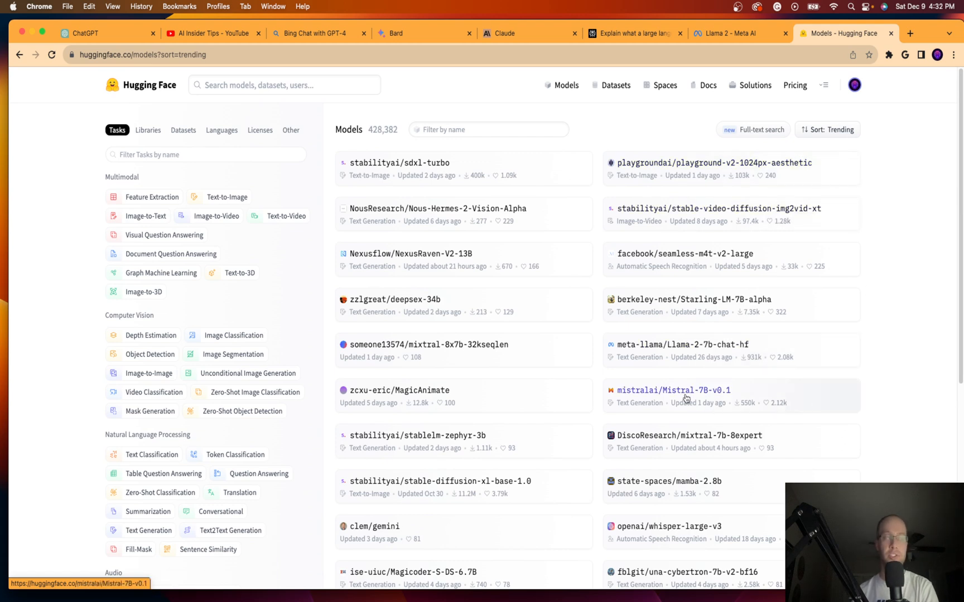
pyautogui.moveTo(686, 398)
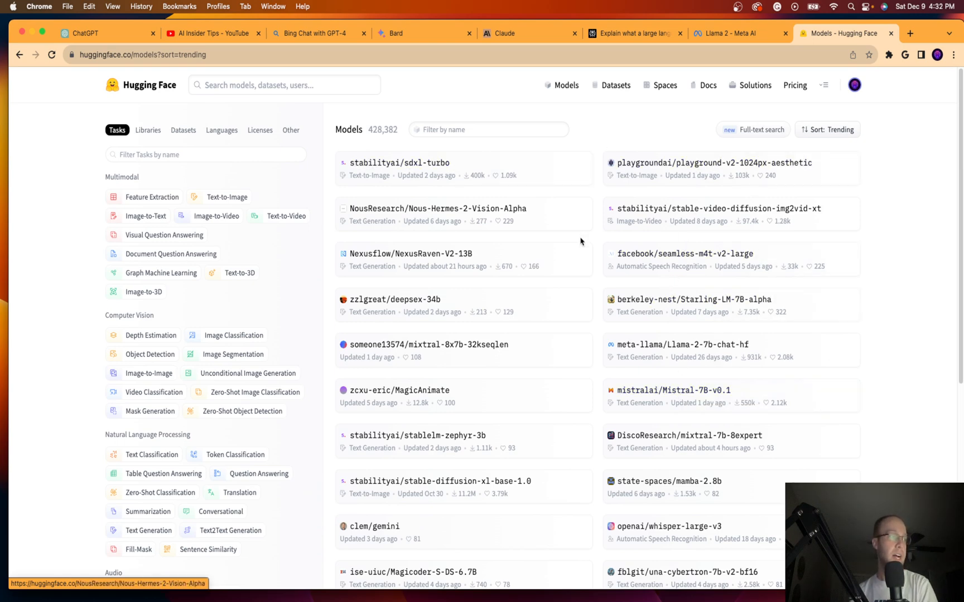
pyautogui.scroll(-3)
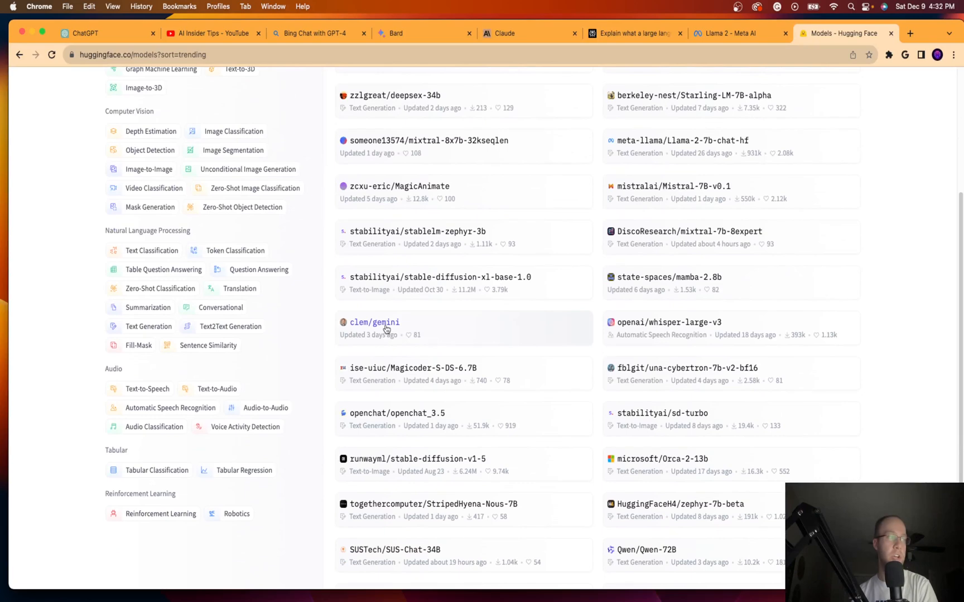
pyautogui.scroll(-3)
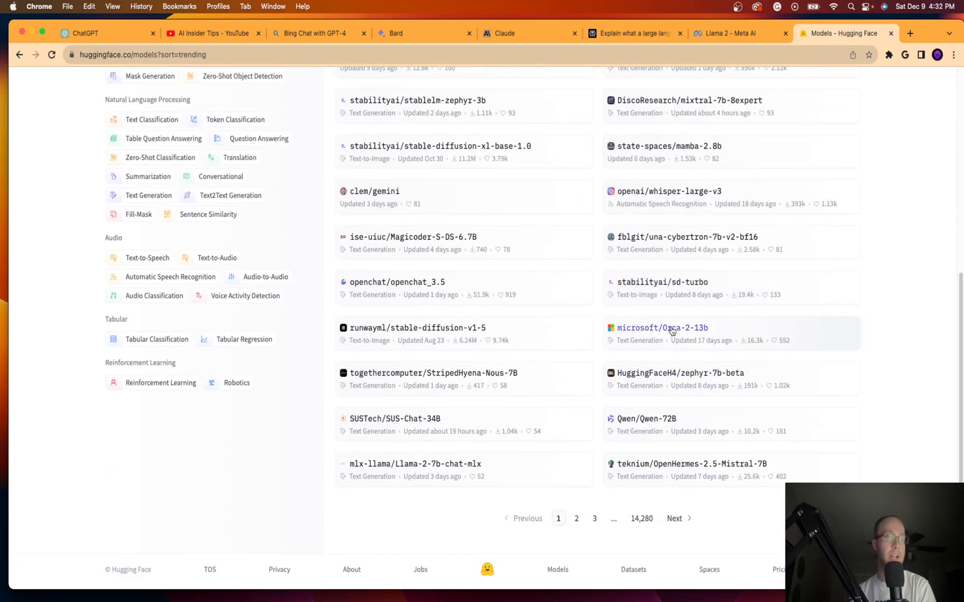
pyautogui.moveTo(672, 332)
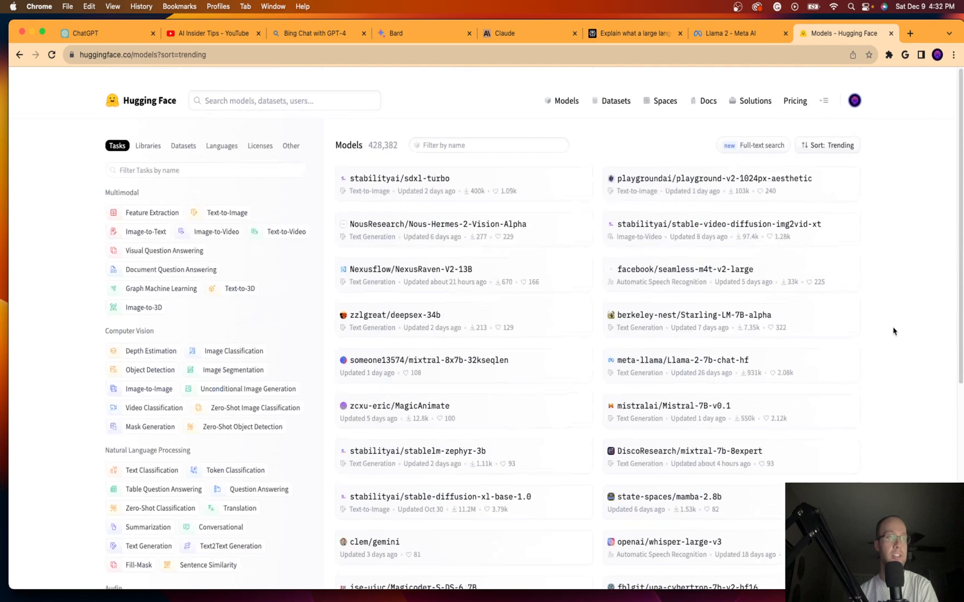
pyautogui.scroll(-3)
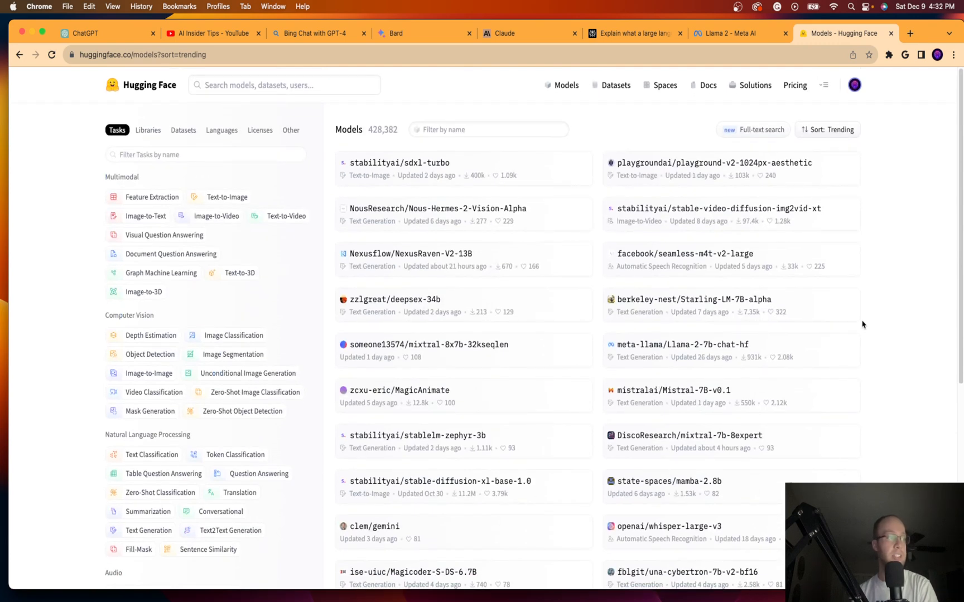
pyautogui.moveTo(887, 313)
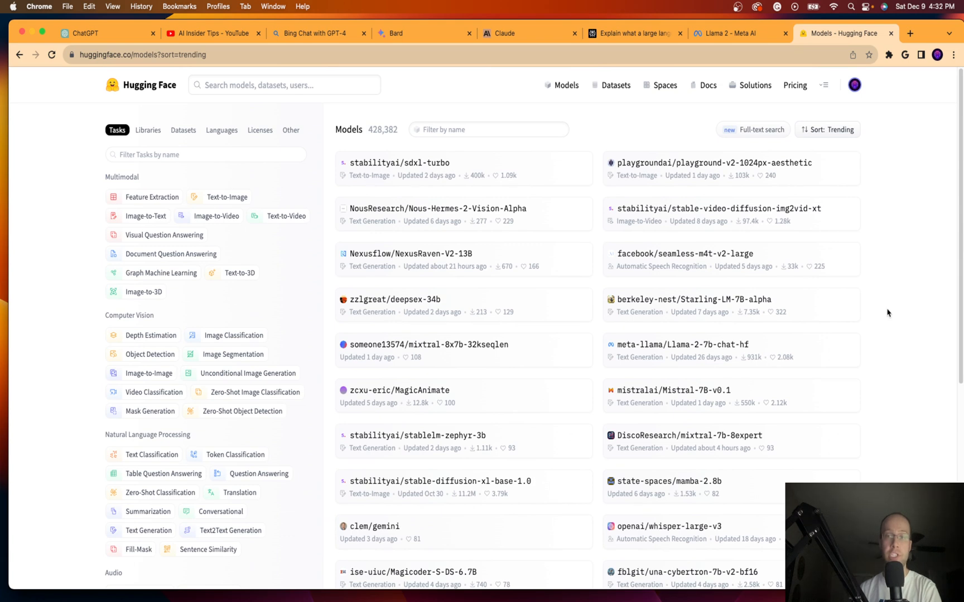
pyautogui.moveTo(900, 304)
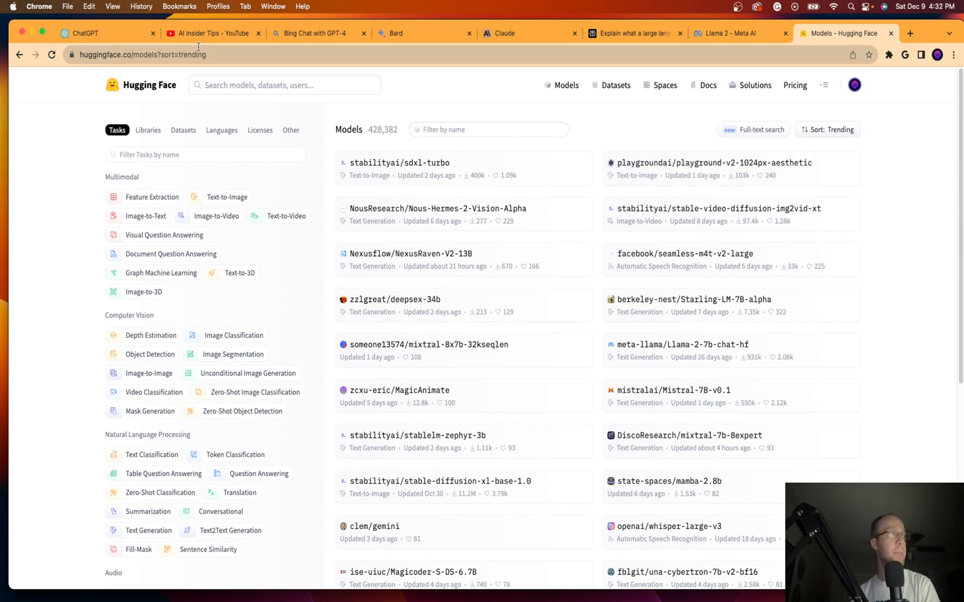
# Switch to the AI Insider Tips YouTube tab showing the channel's latest uploads.
pyautogui.click(212, 34)
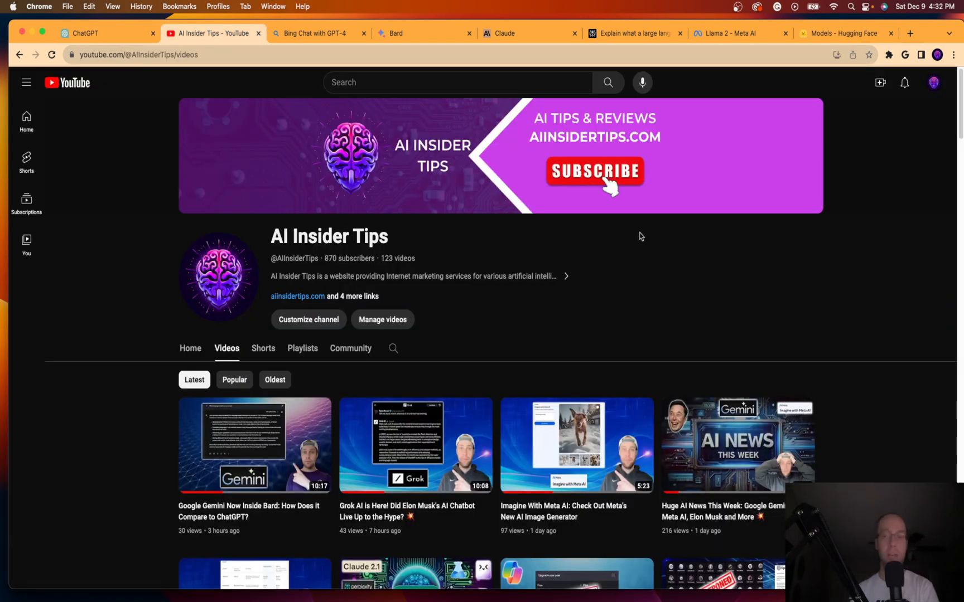
pyautogui.moveTo(685, 283)
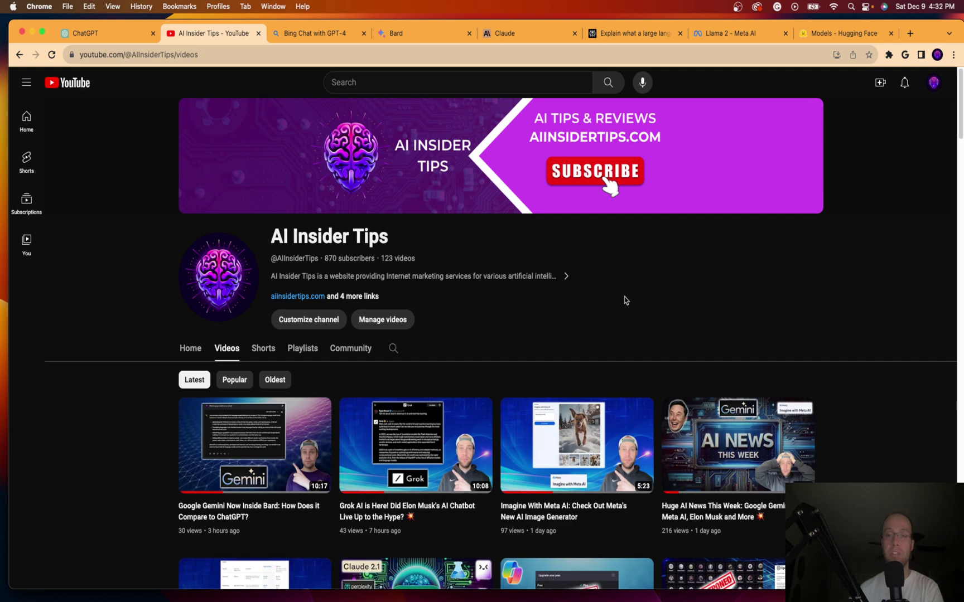
pyautogui.moveTo(464, 342)
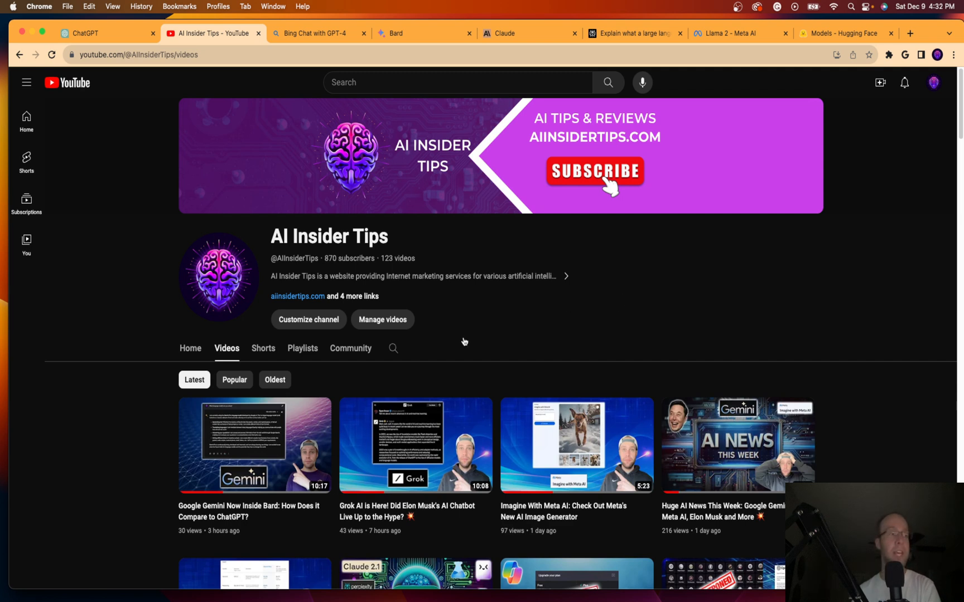